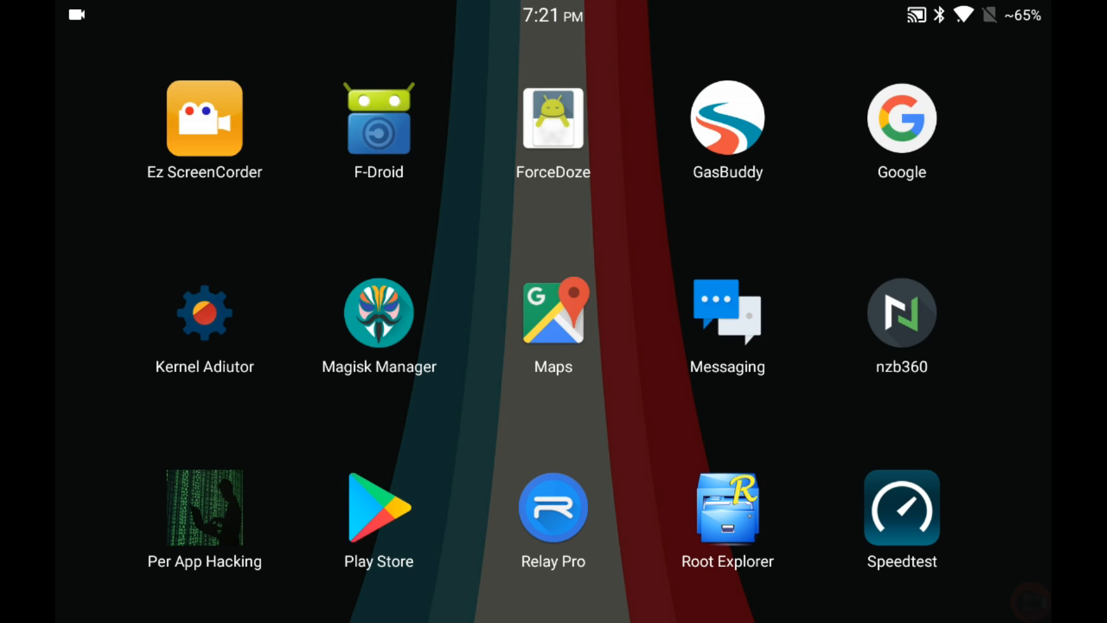
- Browse the launcher's home screen pages and start a Play Store search for 'xposed edge pro'
click(378, 313)
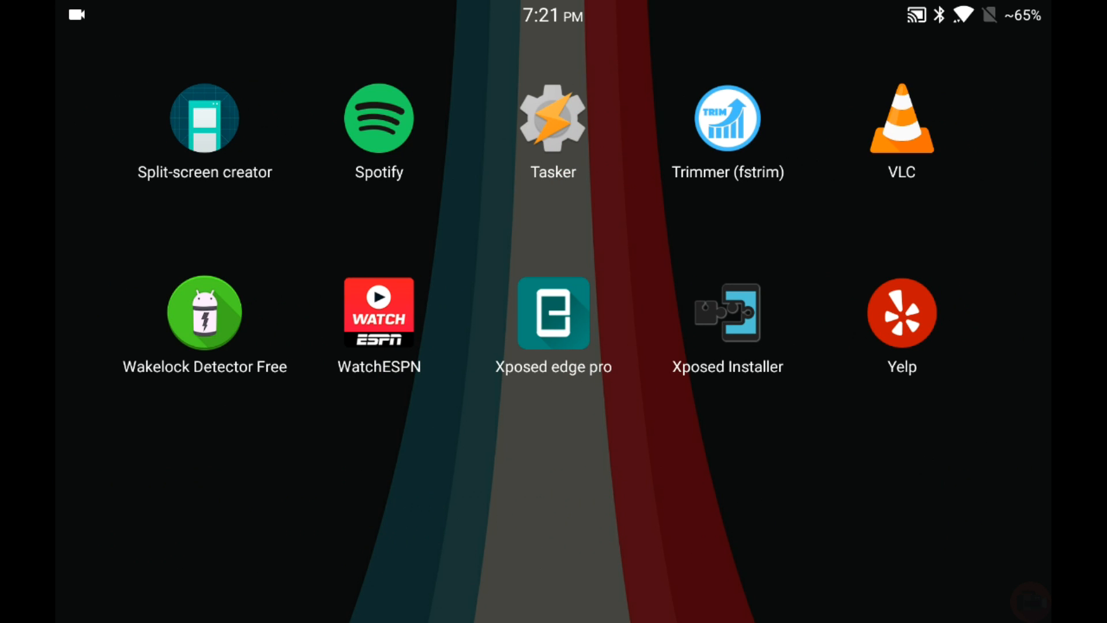
click(728, 313)
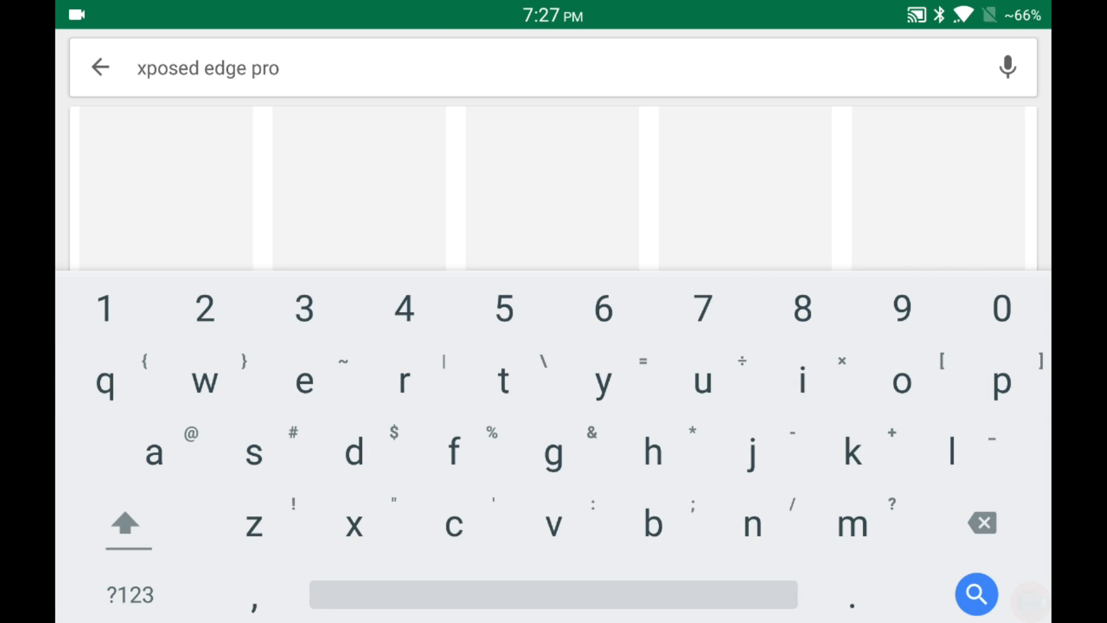
- Run the 'xposed edge pro' search and select the Xposed edge pro result
click(976, 593)
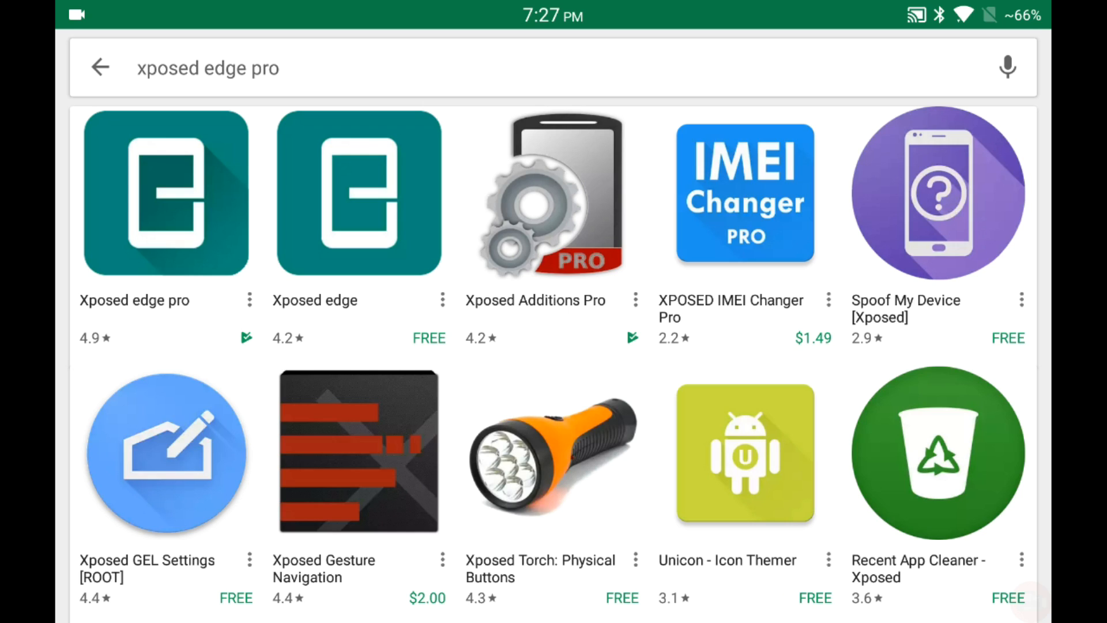
click(165, 194)
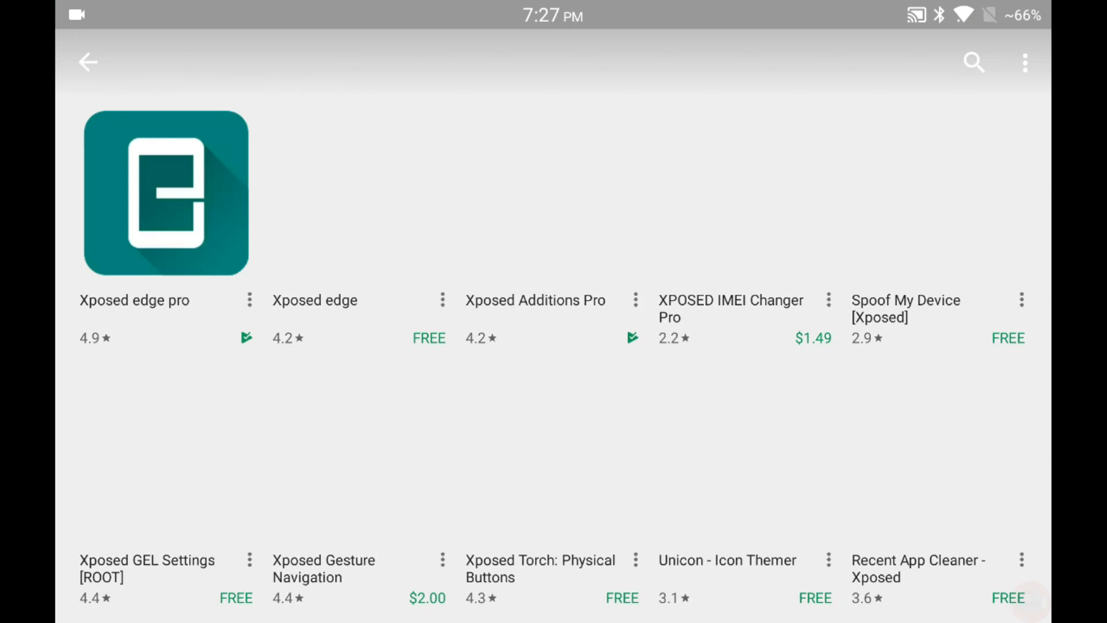
- Launch Xposed edge pro and browse its main settings list down toward More triggers
click(165, 193)
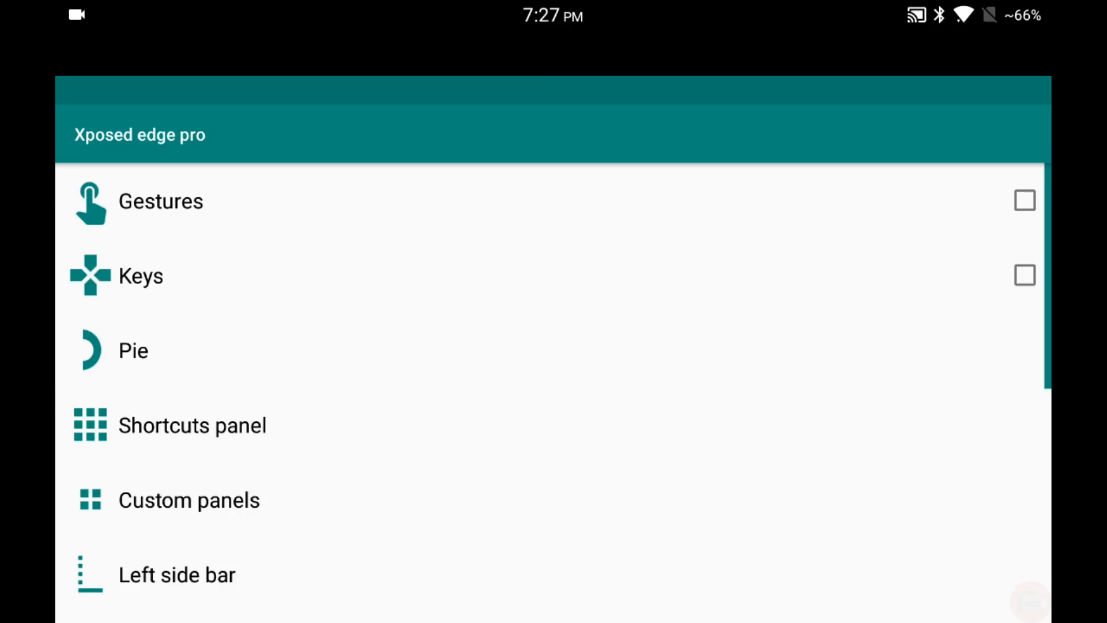
scroll(up, 3)
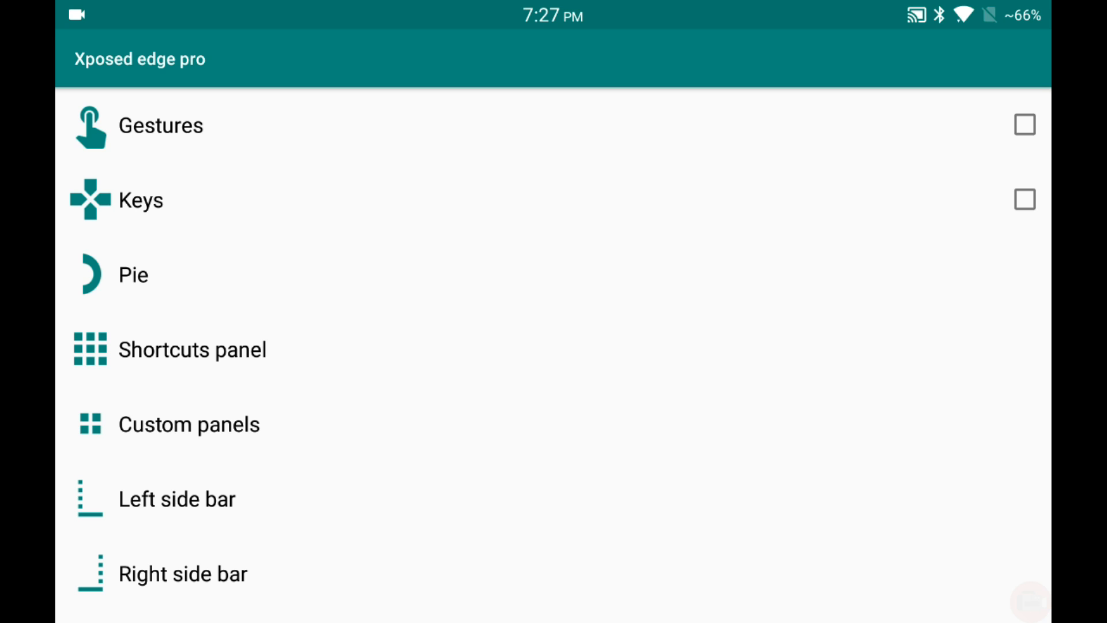
scroll(down, 3)
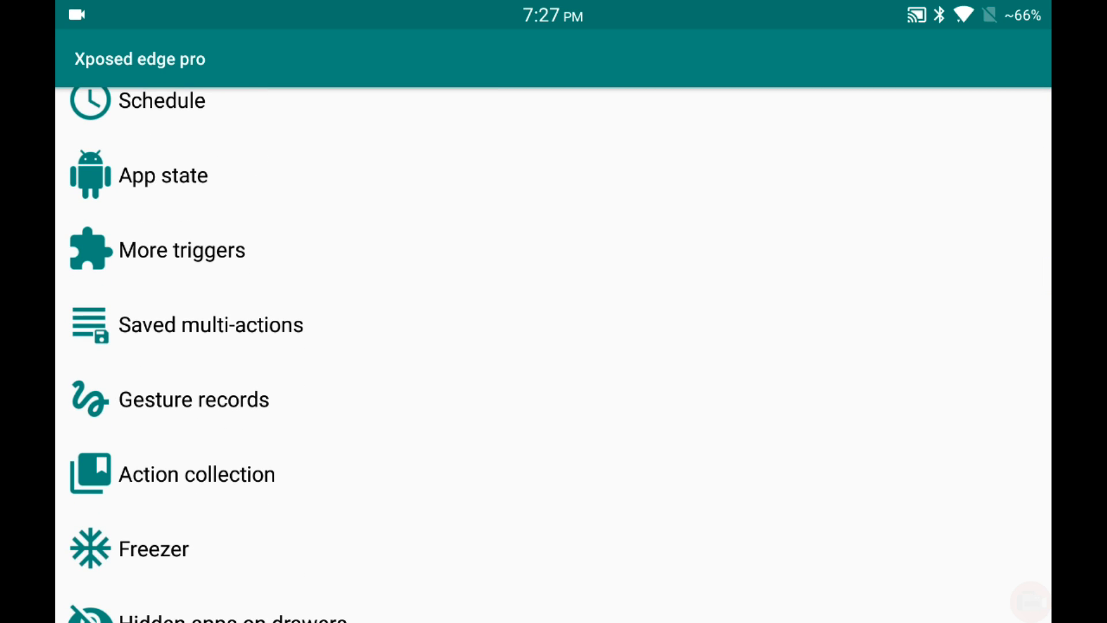
- Choose the Power disconnected trigger under More triggers and browse its action list to Multi-action
click(181, 249)
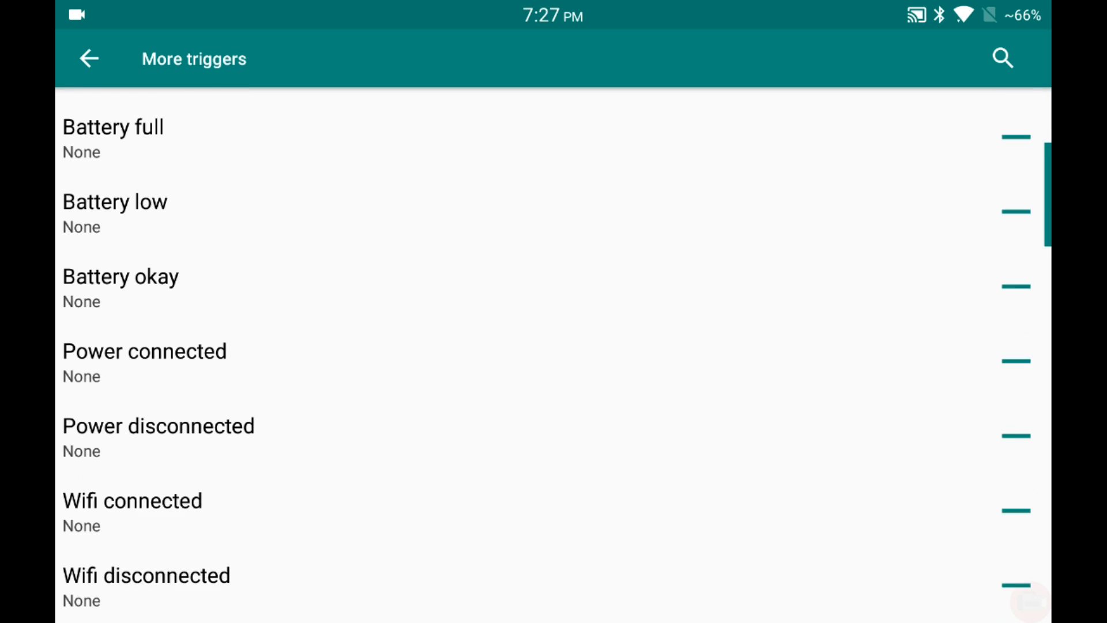
scroll(up, 3)
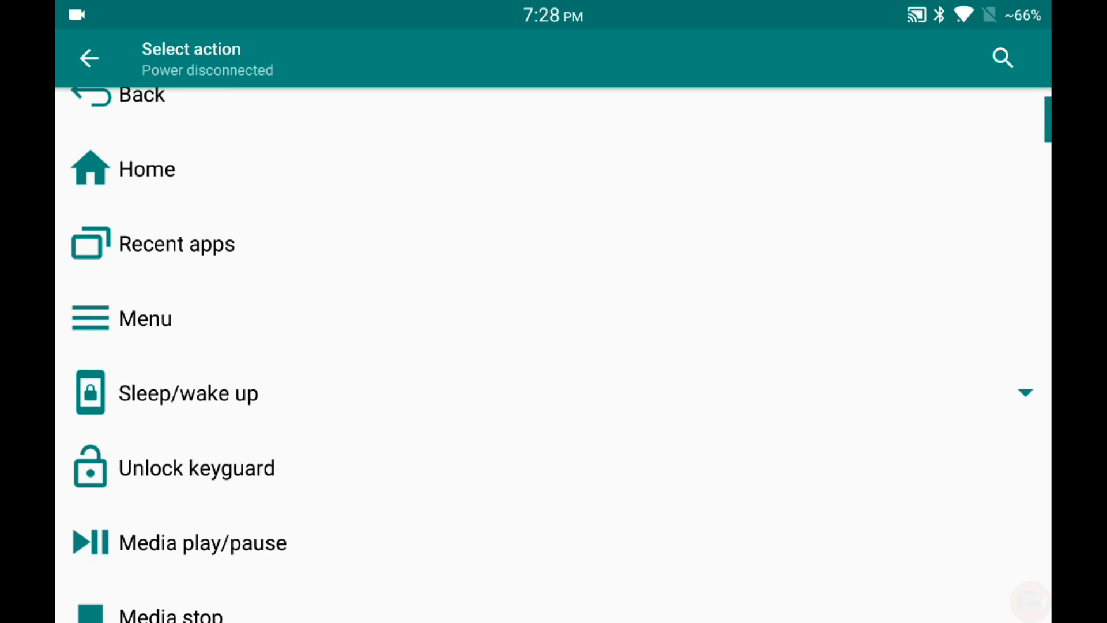
scroll(down, 3)
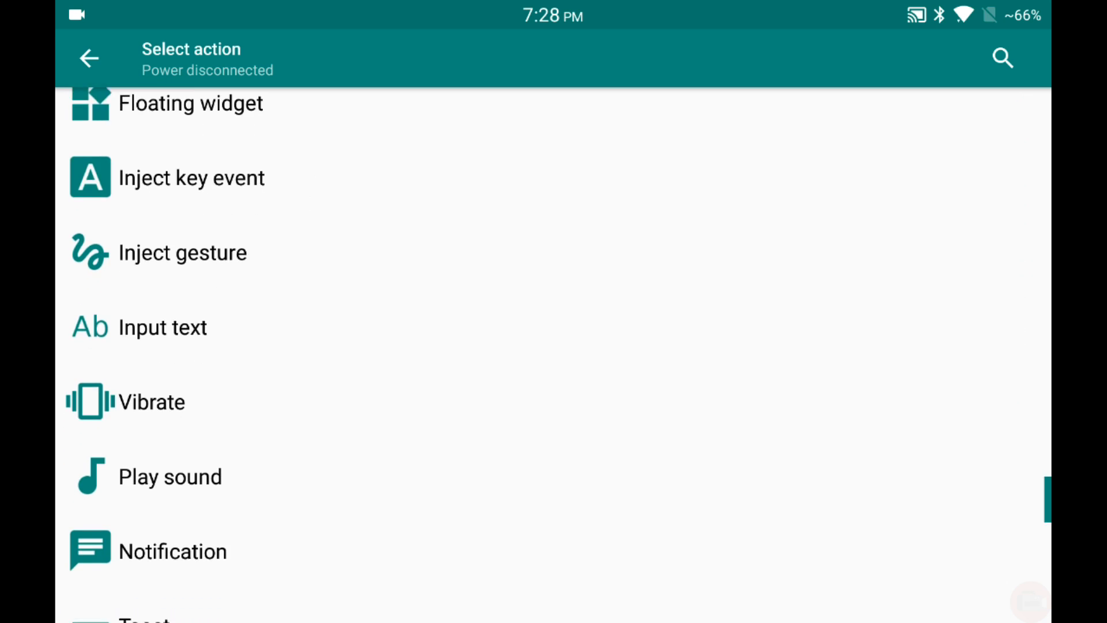
scroll(down, 3)
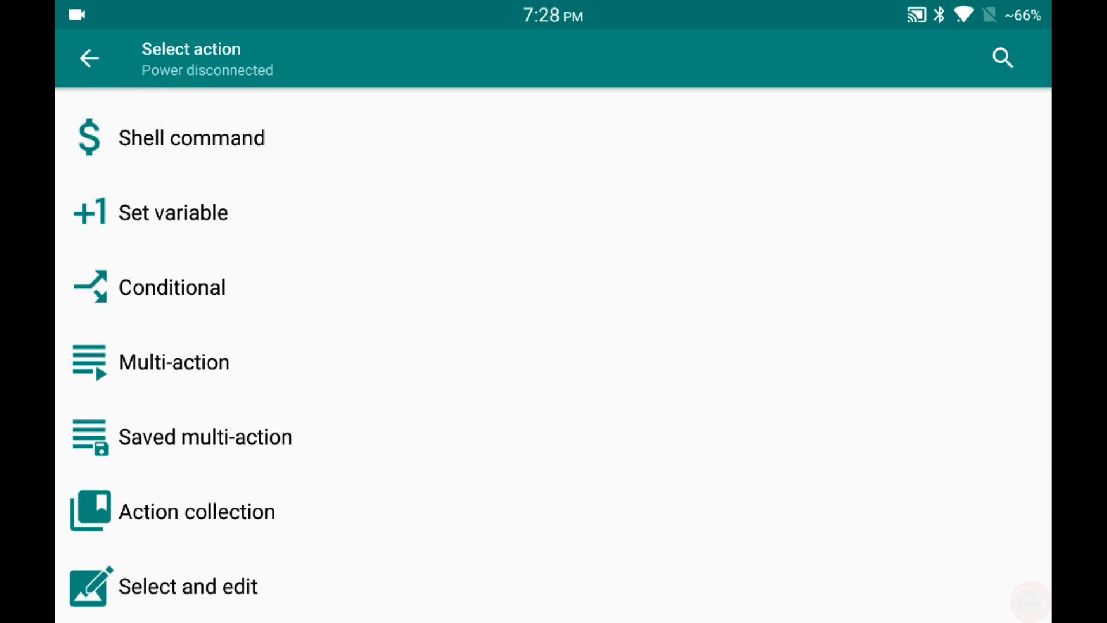
- Make Power disconnected a multi-action and add Home as its first step
click(174, 361)
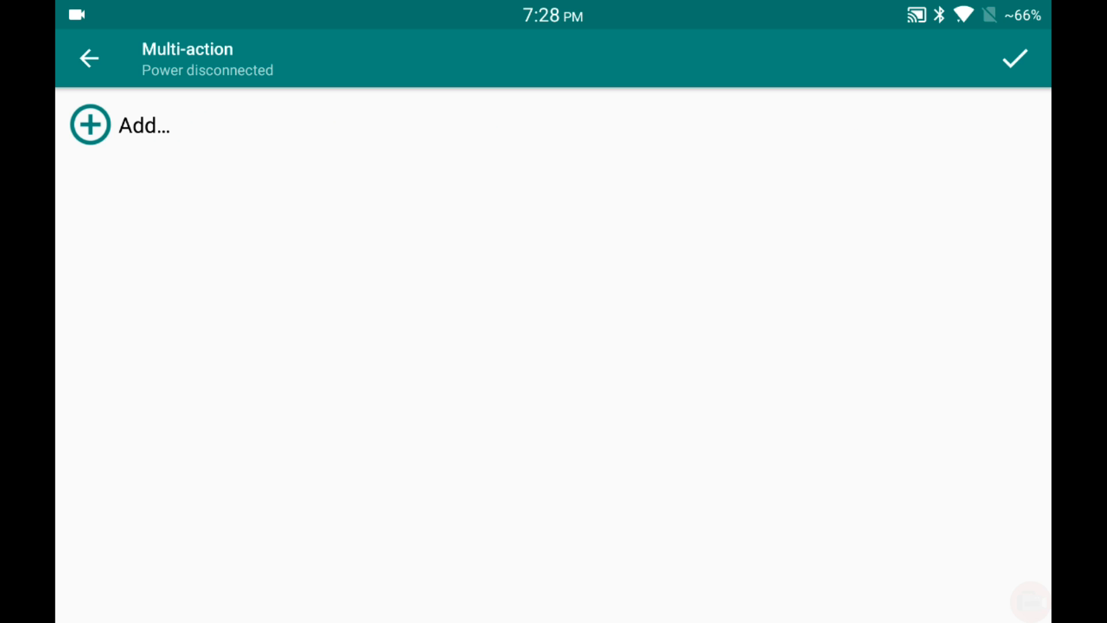
click(90, 124)
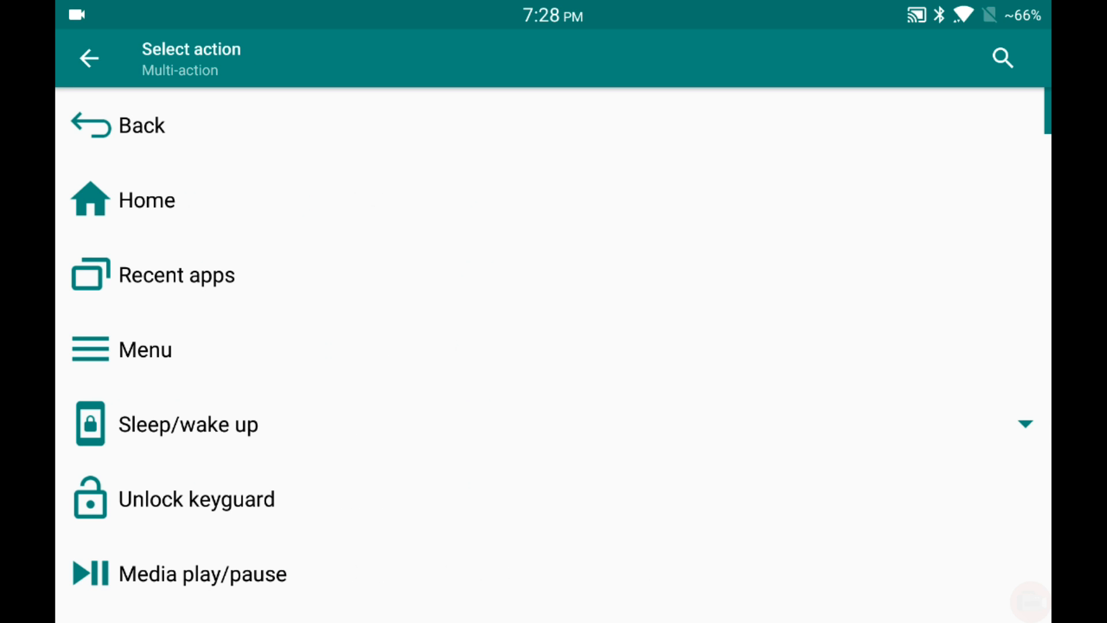
click(146, 200)
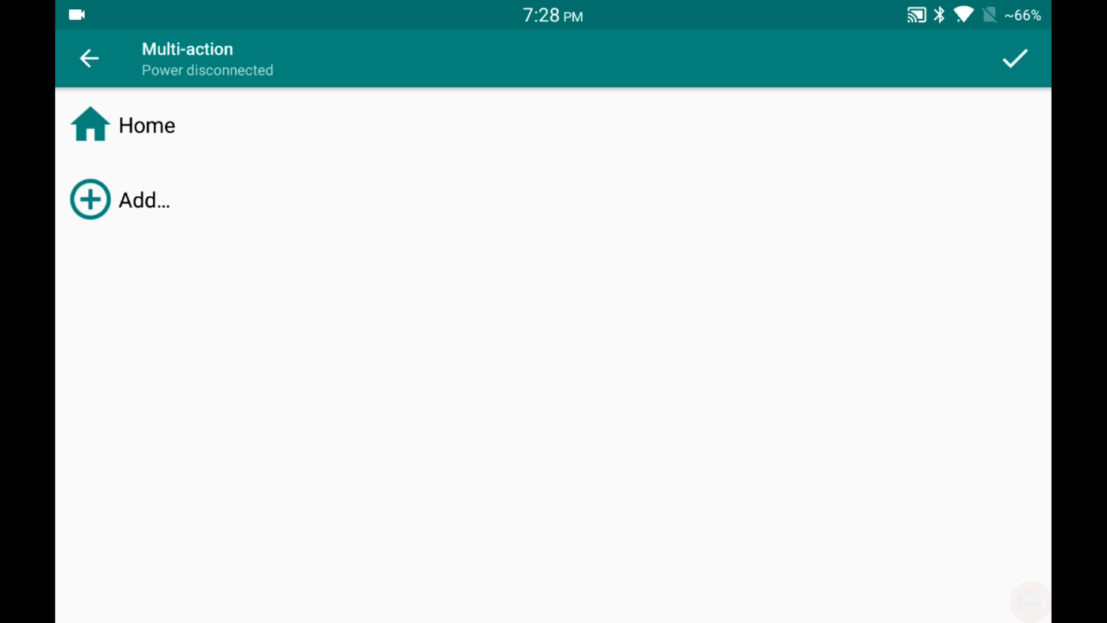
- Add Turn on Airplane mode and Sleep to the sequence, then save the multi-action
click(143, 200)
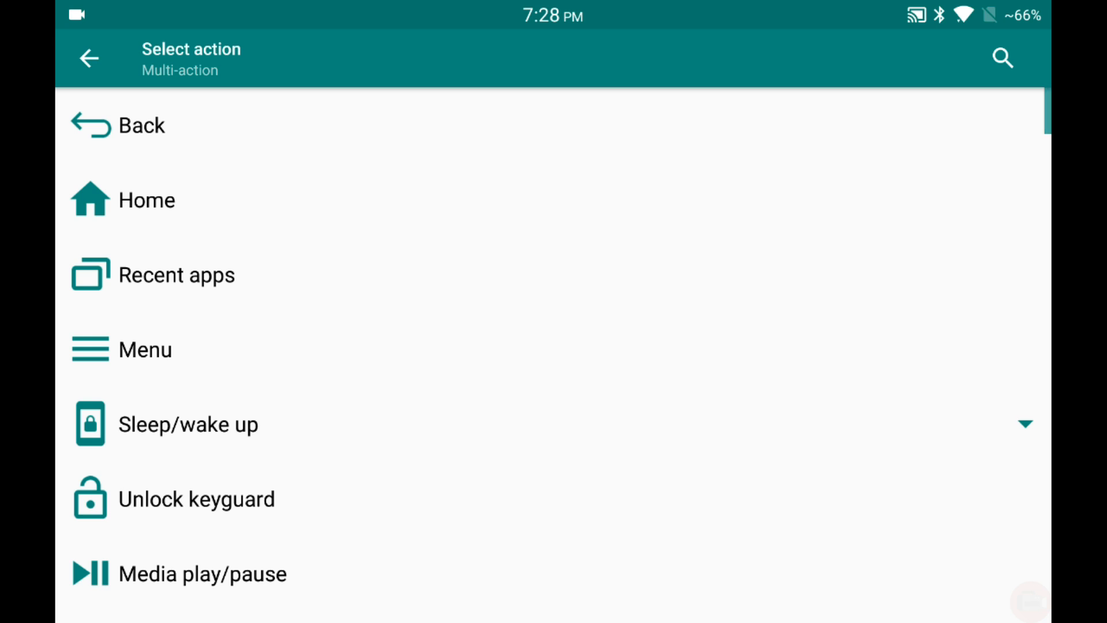
scroll(down, 3)
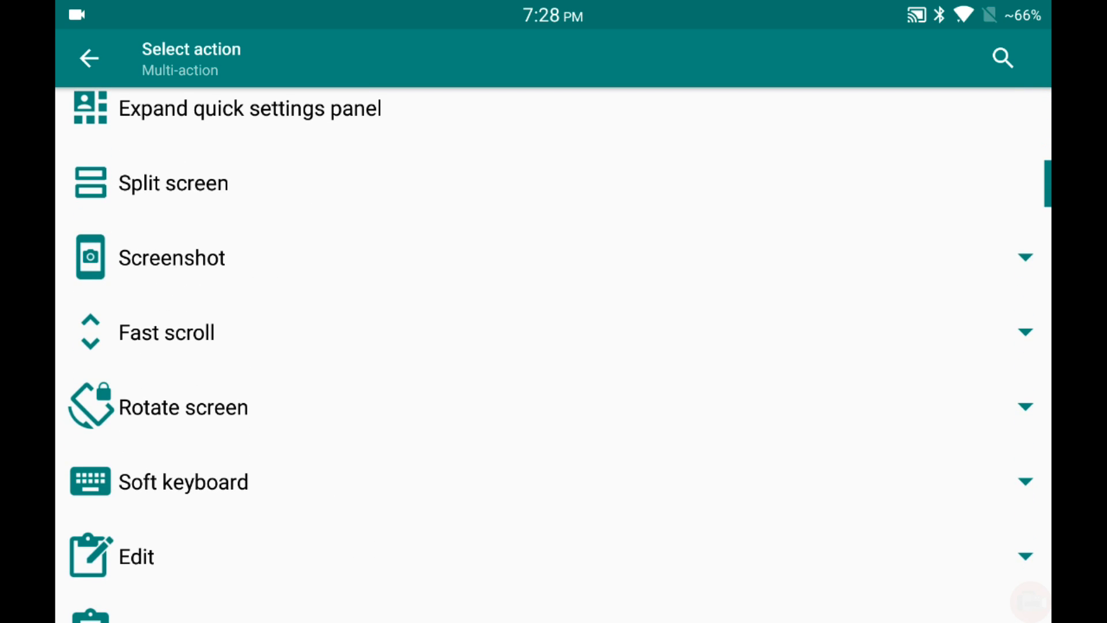
scroll(down, 3)
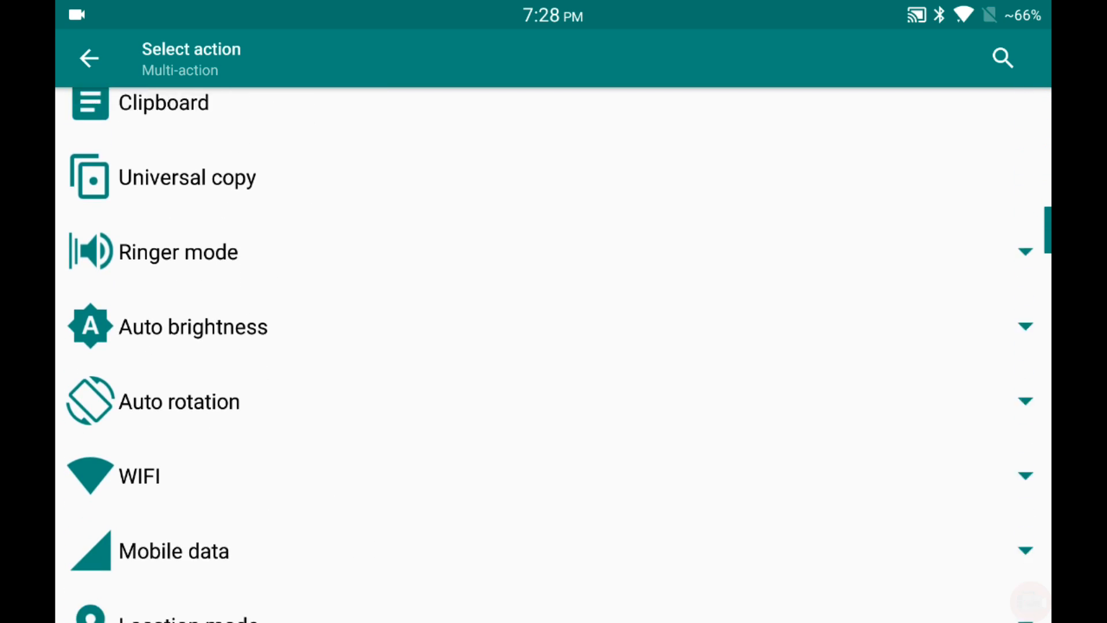
scroll(down, 3)
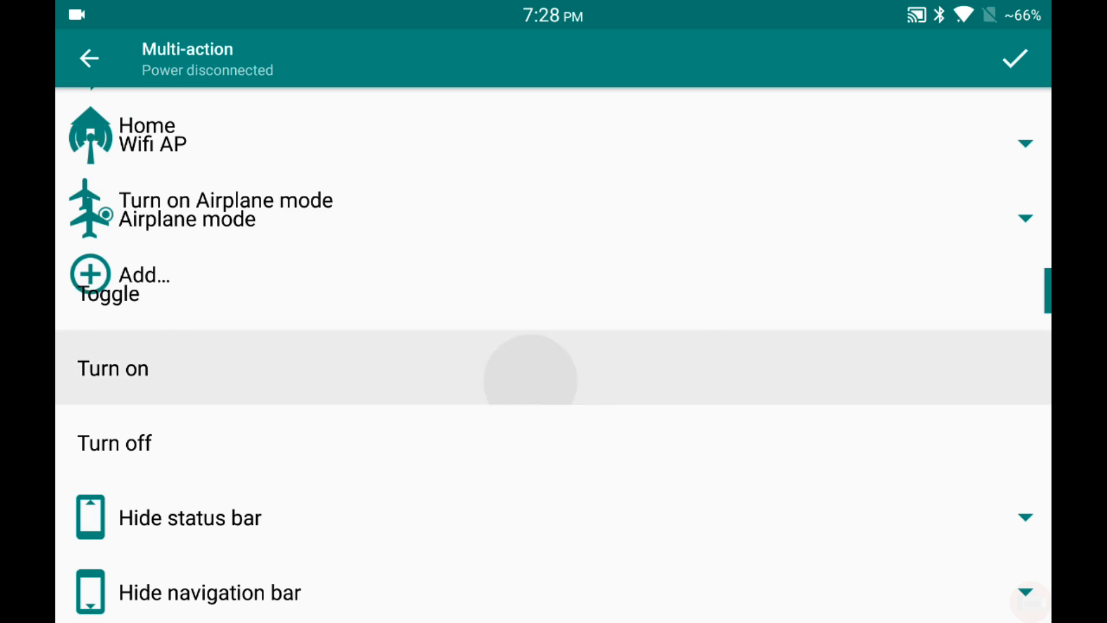
click(113, 368)
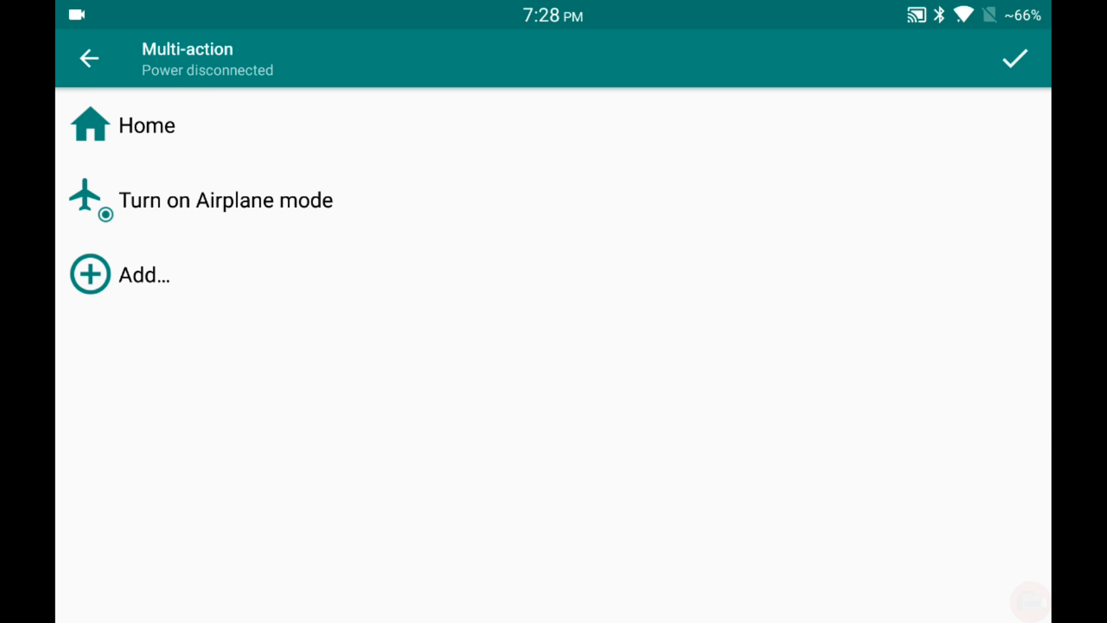
click(143, 275)
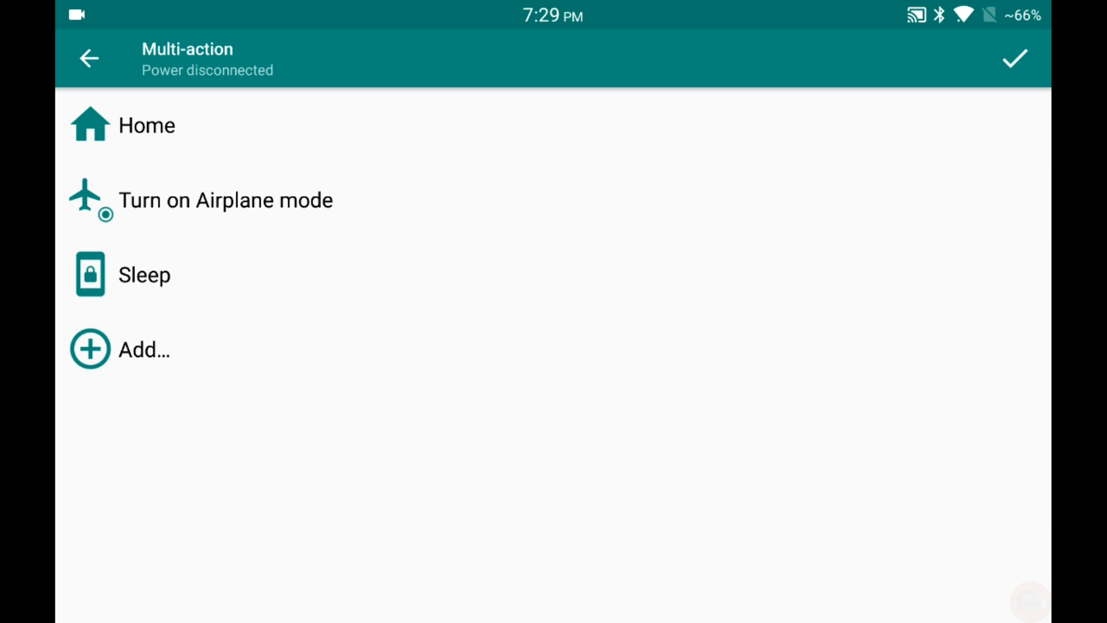
click(1015, 58)
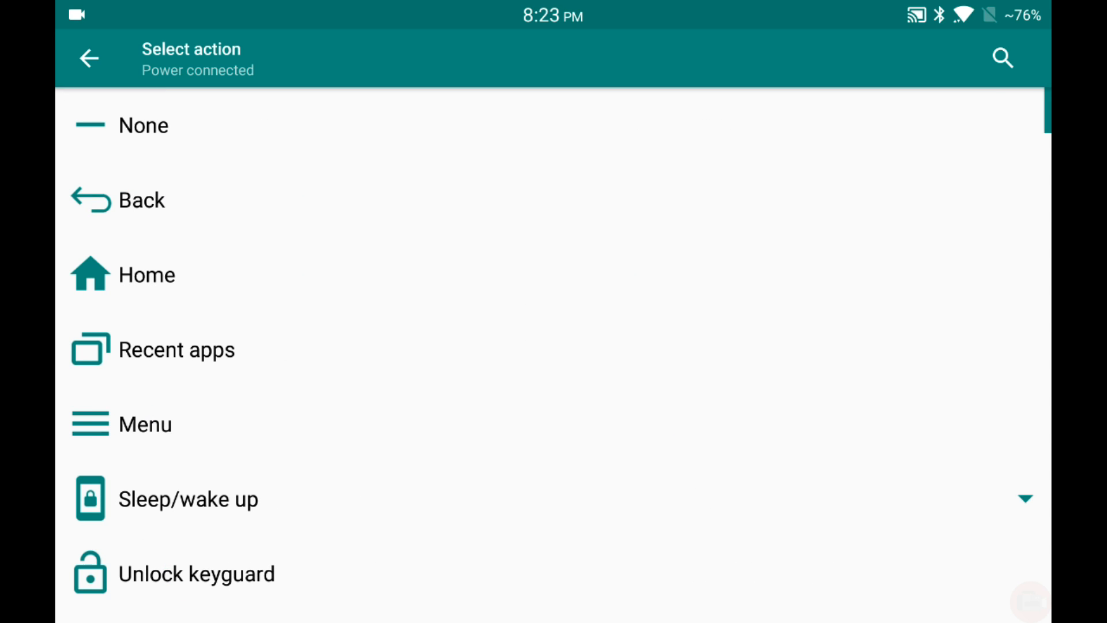
- Make Power connected a multi-action and add Turn off Airplane mode to its sequence
scroll(down, 3)
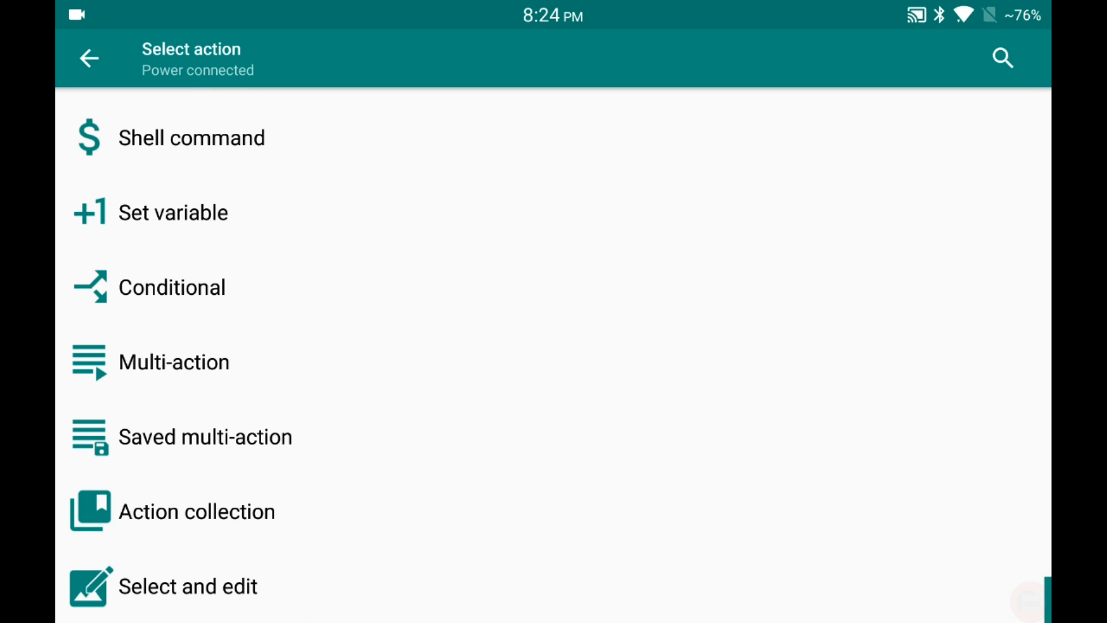
click(173, 361)
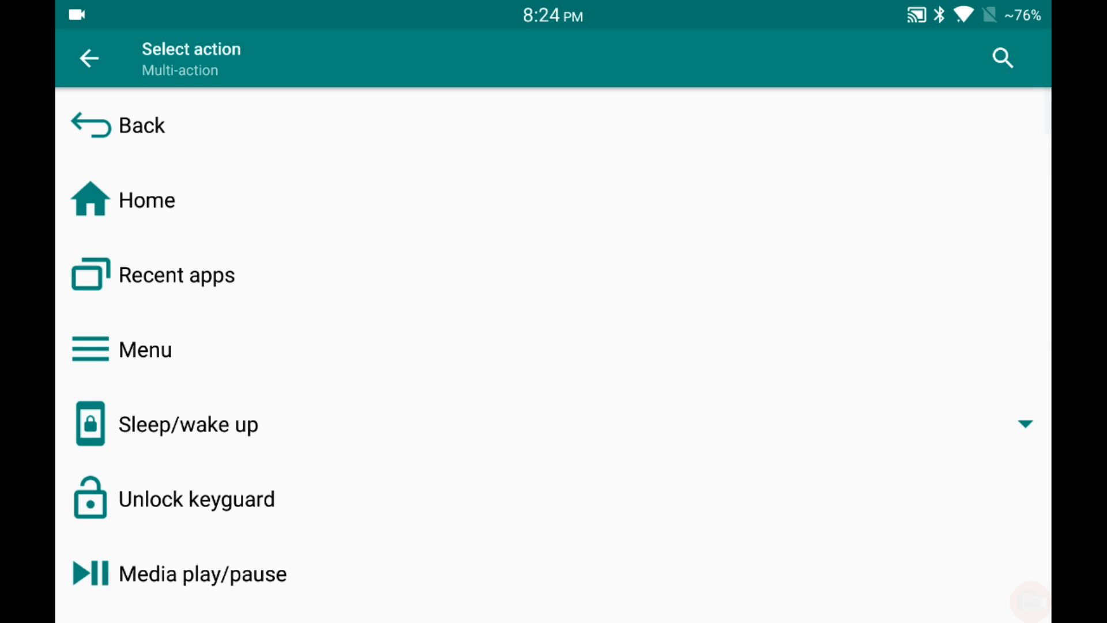
scroll(down, 3)
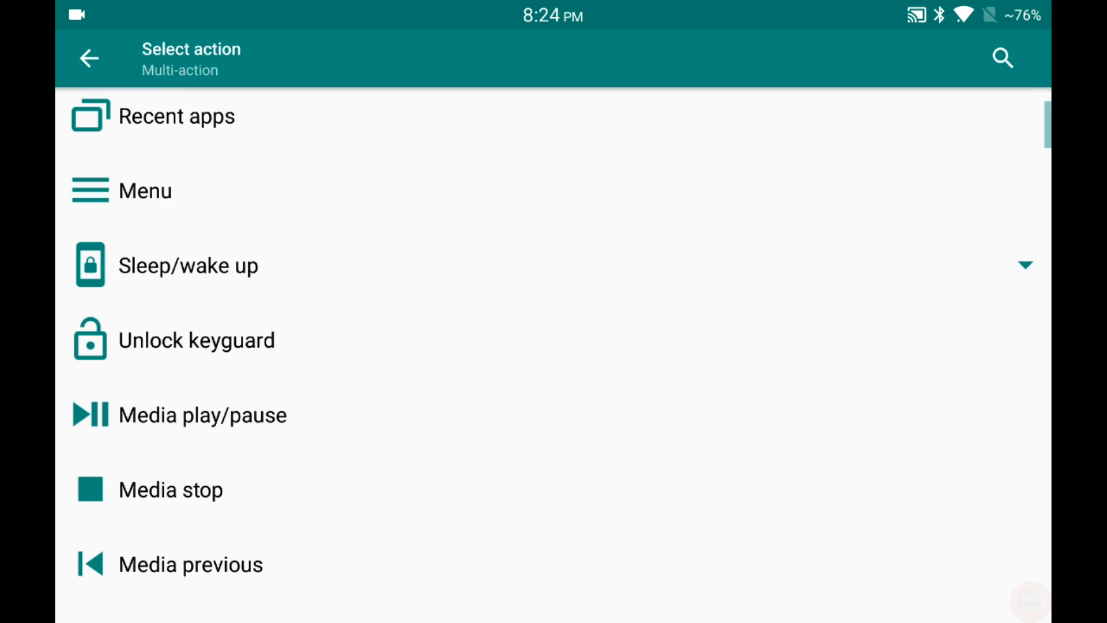
click(188, 266)
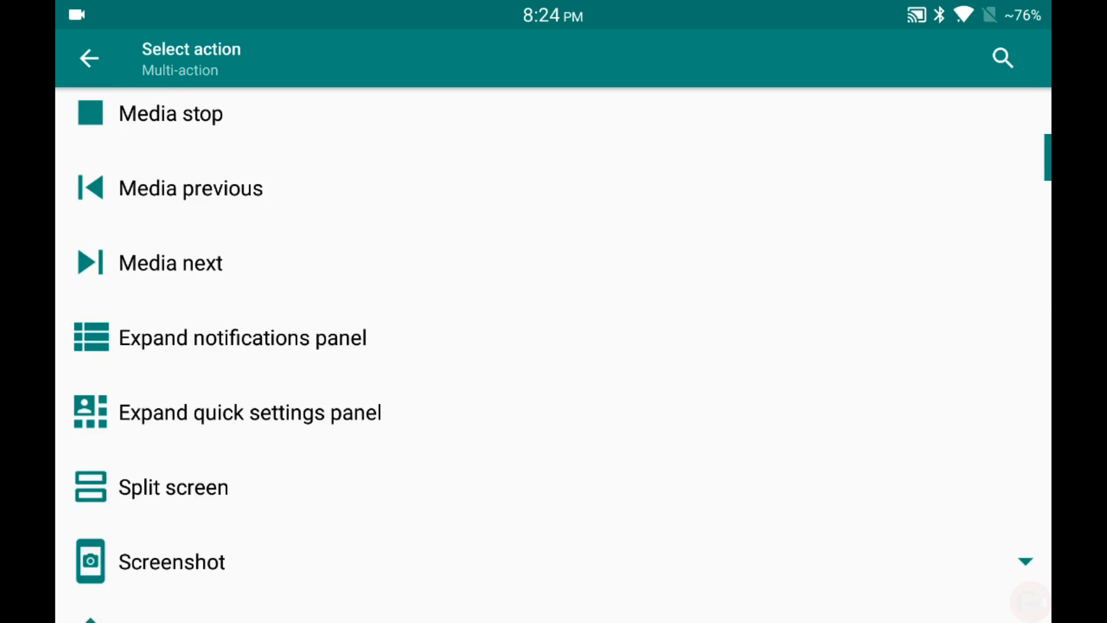
scroll(down, 3)
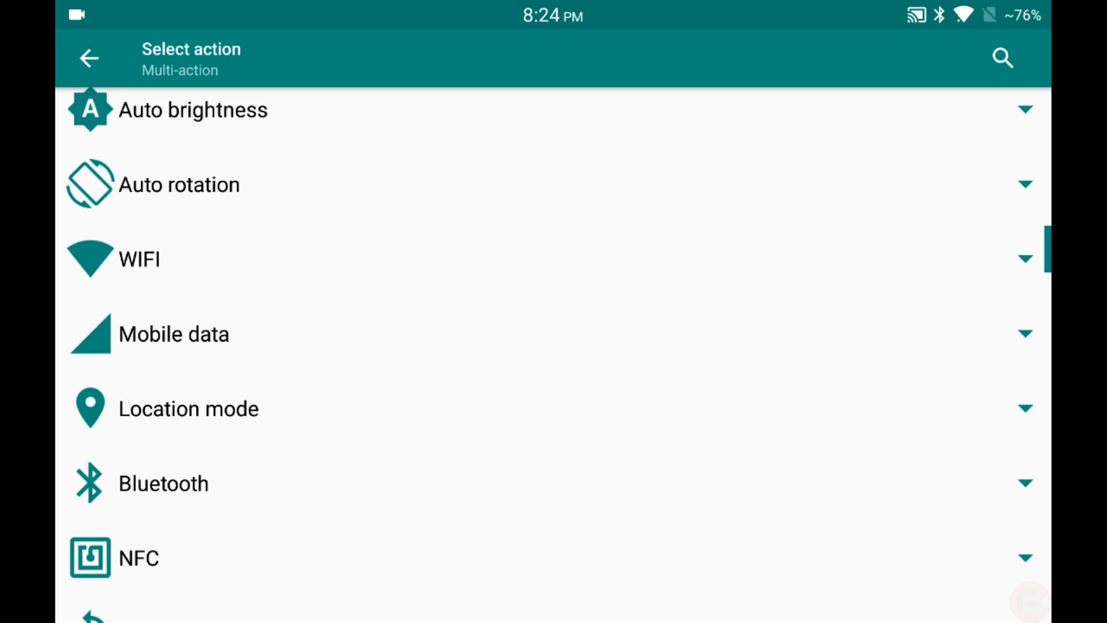
scroll(down, 3)
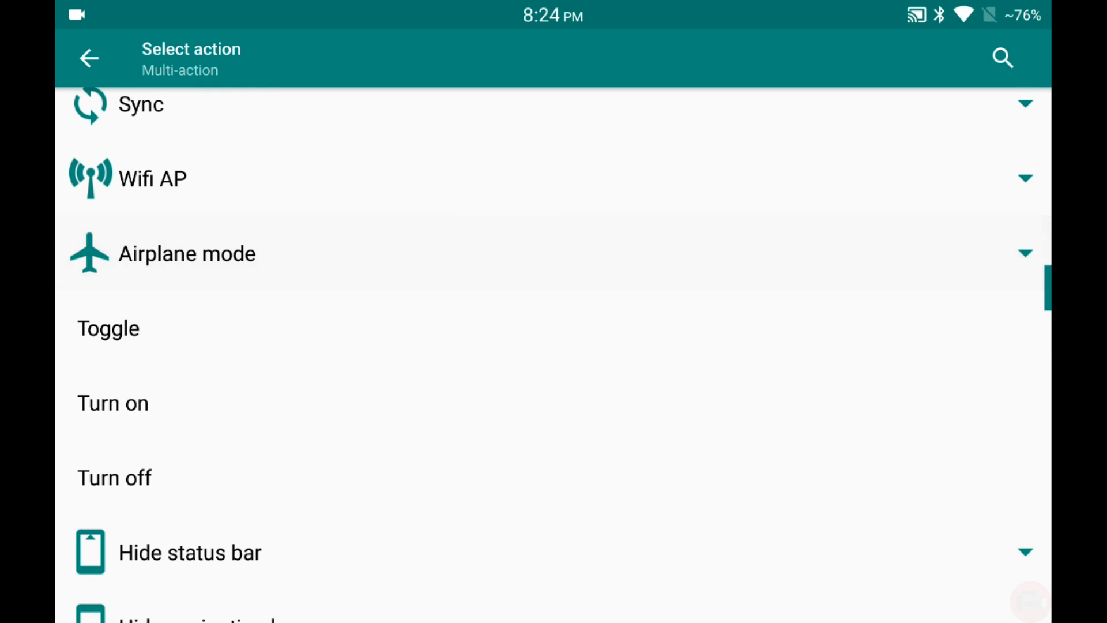
click(114, 477)
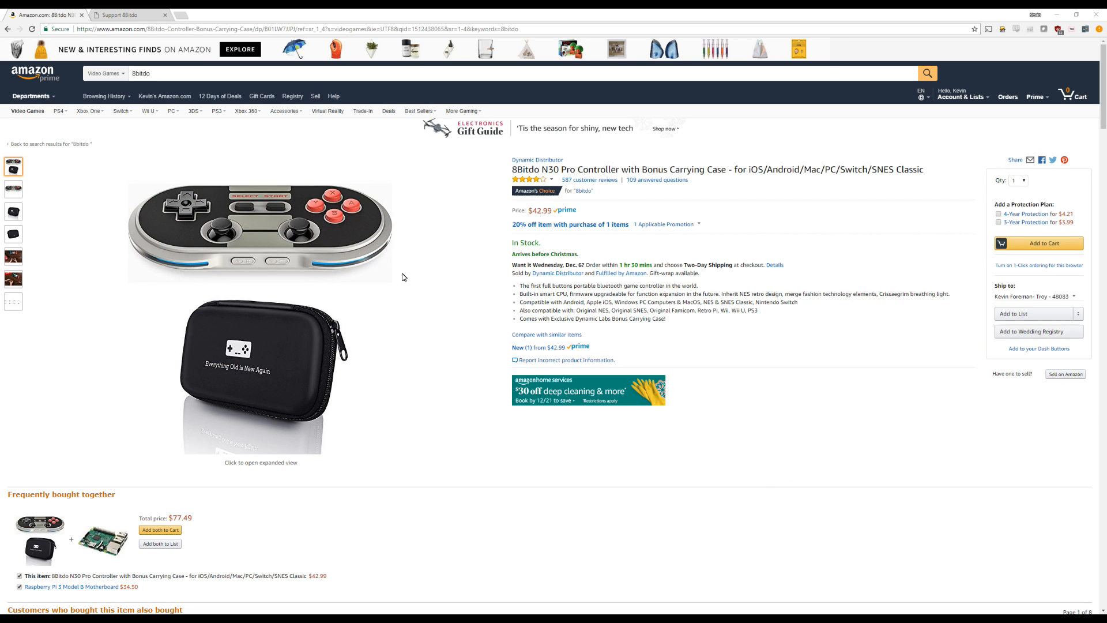
mouse_move(423, 310)
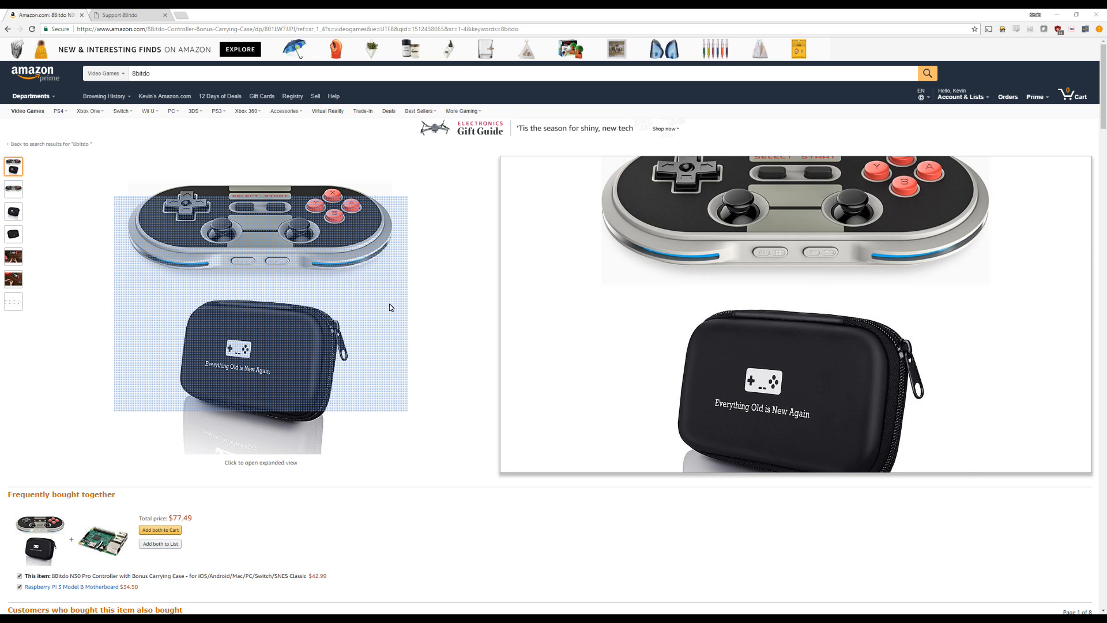
- Switch from the Amazon 8Bitdo N30 Pro listing to the 8Bitdo website tab
click(129, 14)
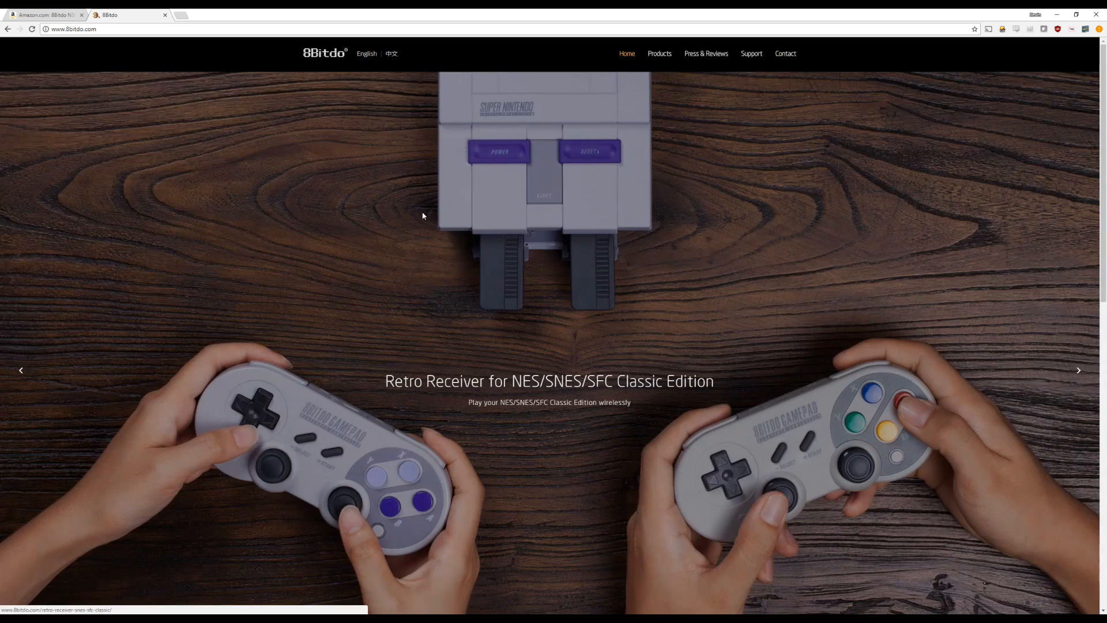
mouse_move(657, 140)
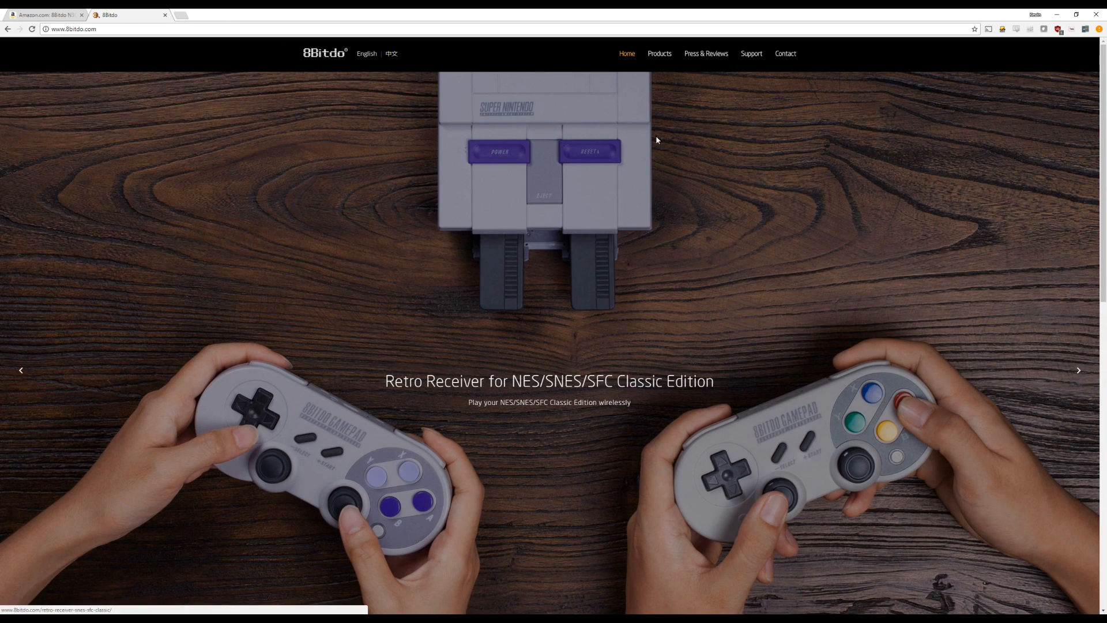
- Download the Firmware v2.0 (Legacy) zip for the N30pro from 8Bitdo Support
click(750, 53)
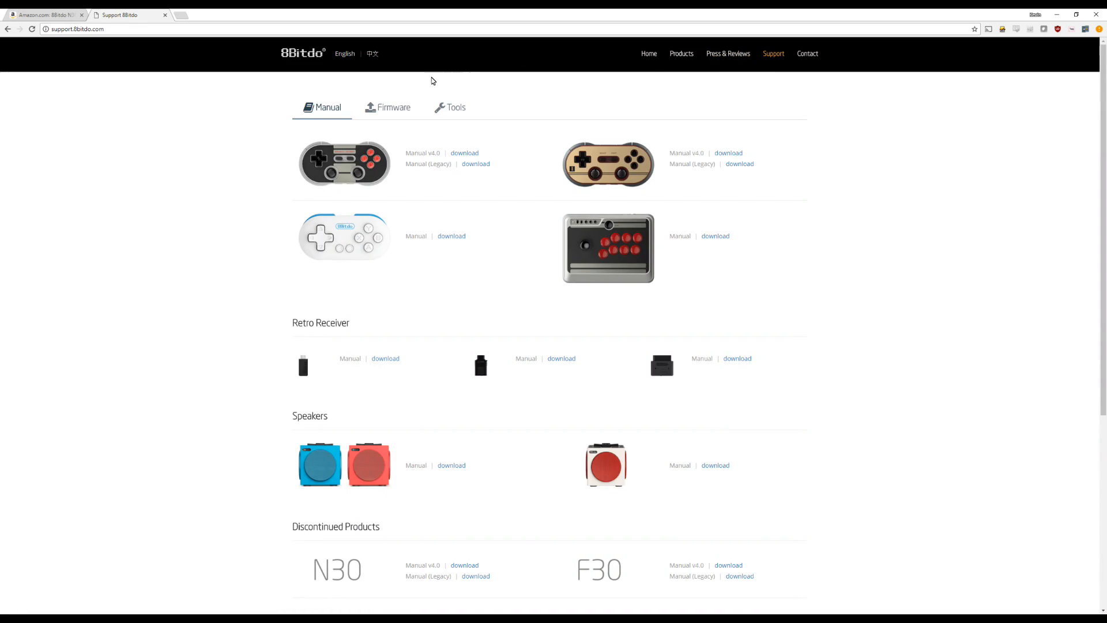
click(392, 107)
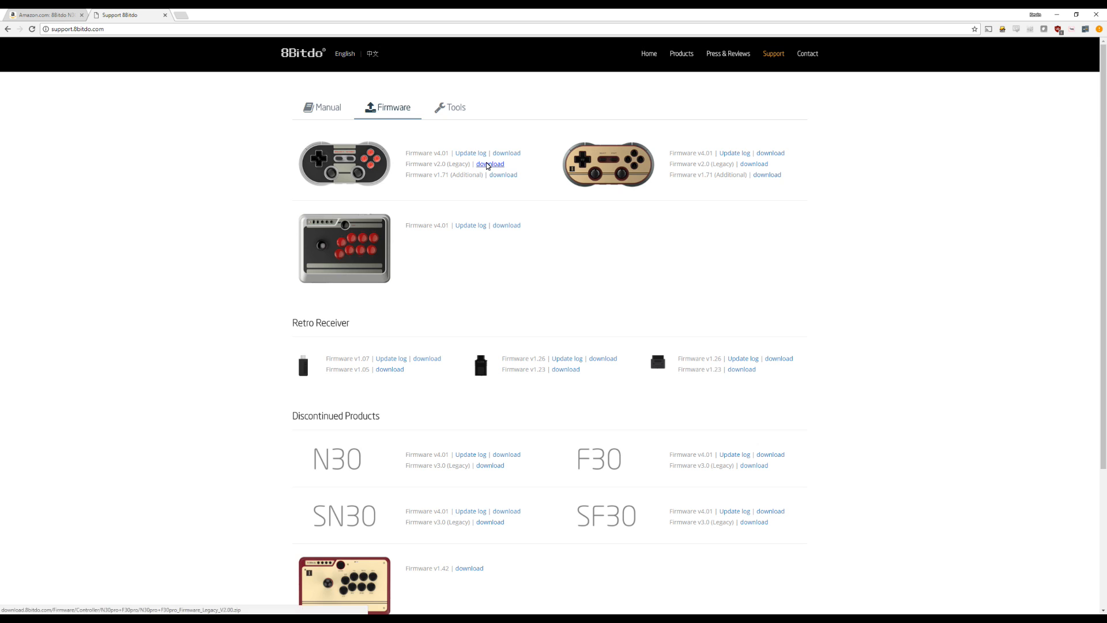
click(490, 162)
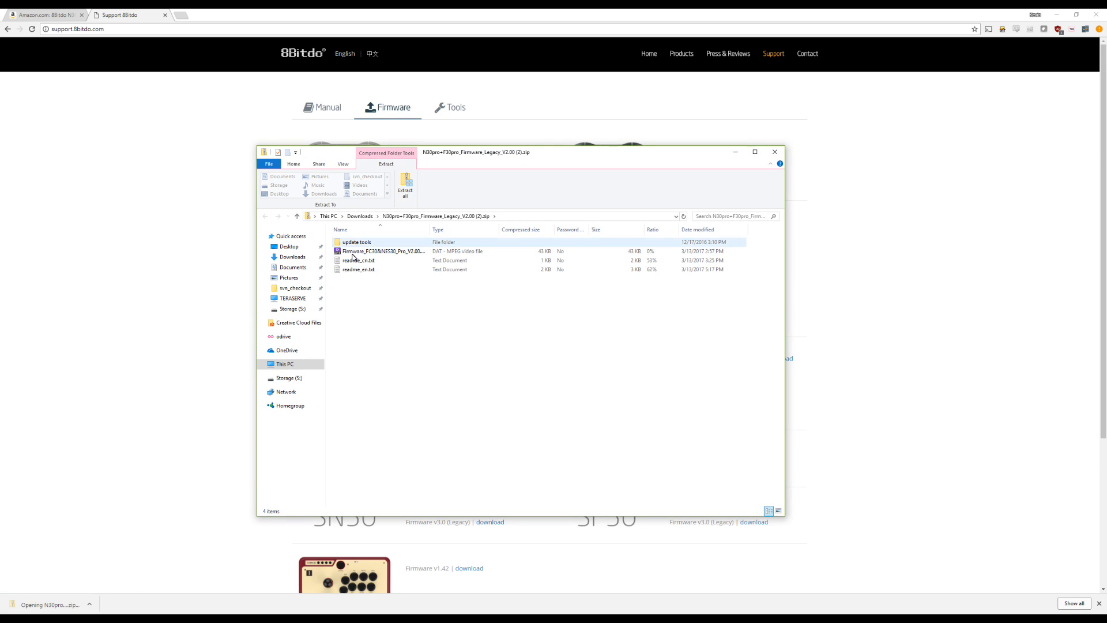
- Browse the firmware zip into the update tools > Windows folder
click(382, 250)
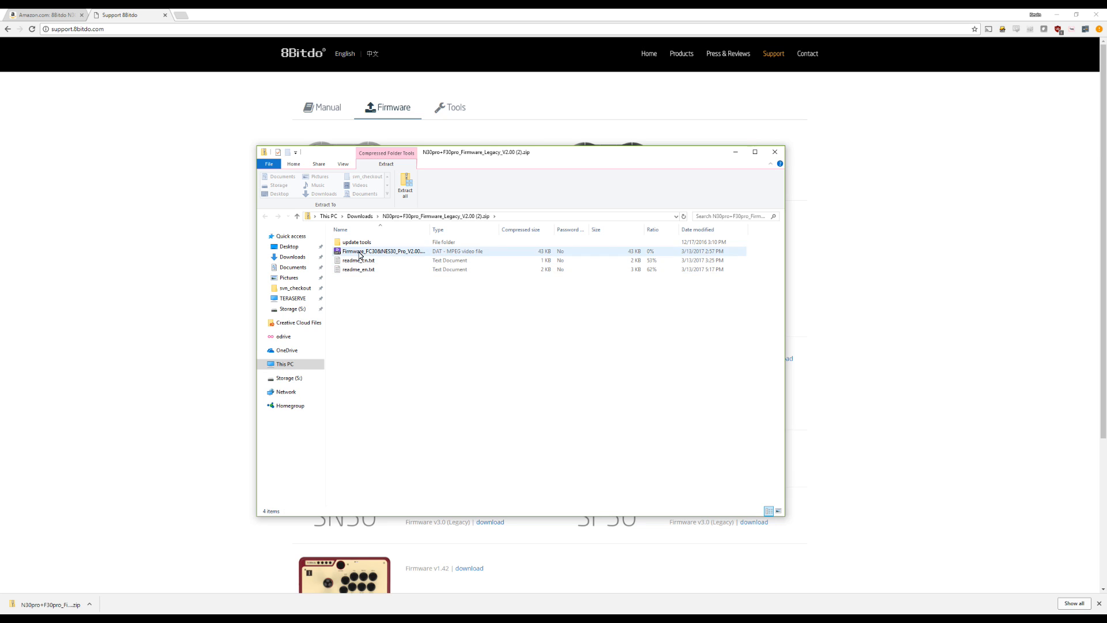
double_click(356, 241)
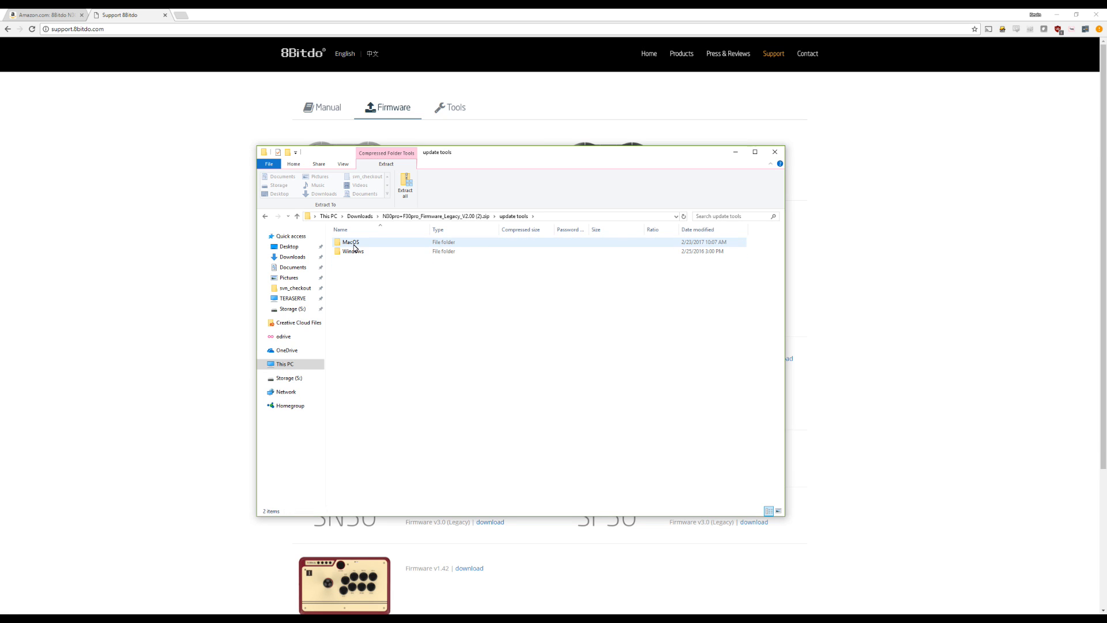
click(353, 252)
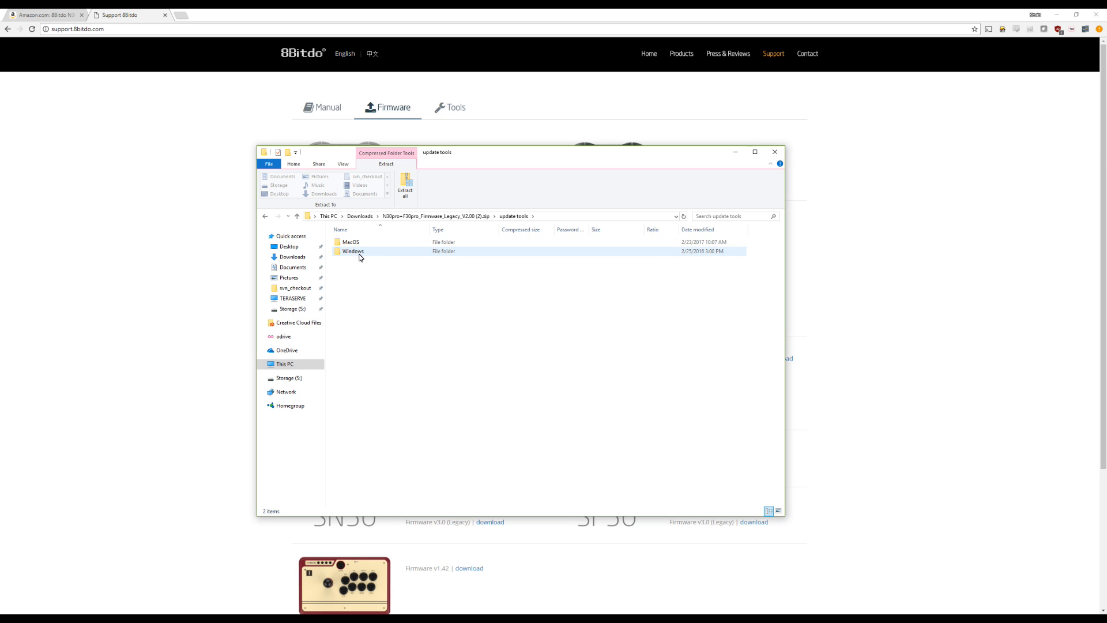
double_click(353, 250)
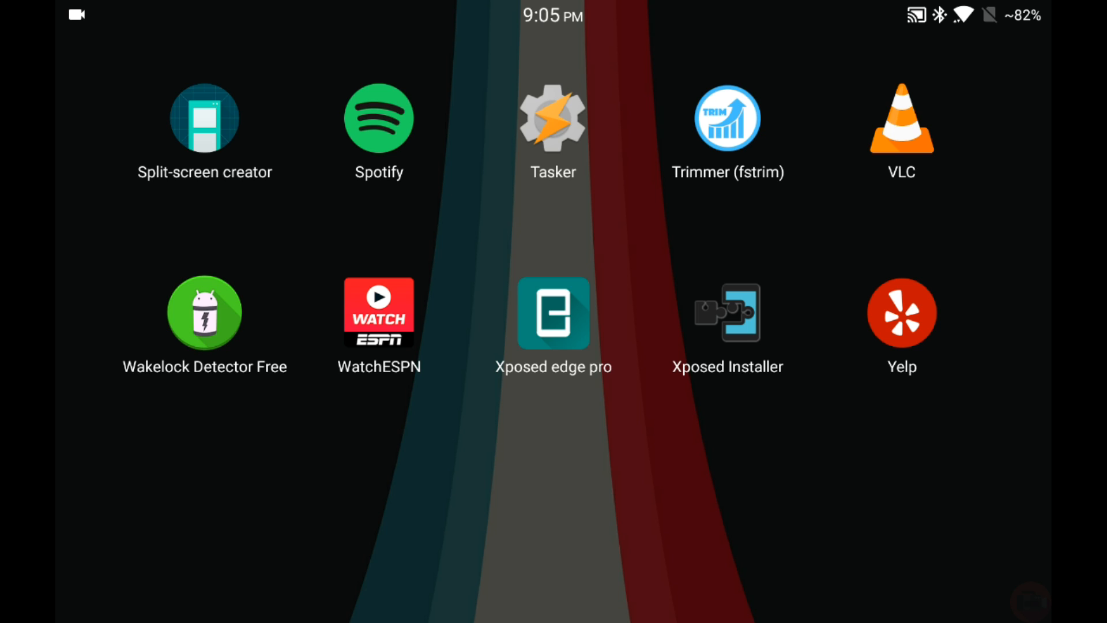
- Launch Xposed edge pro, enable key control and enter the Keys settings
click(552, 313)
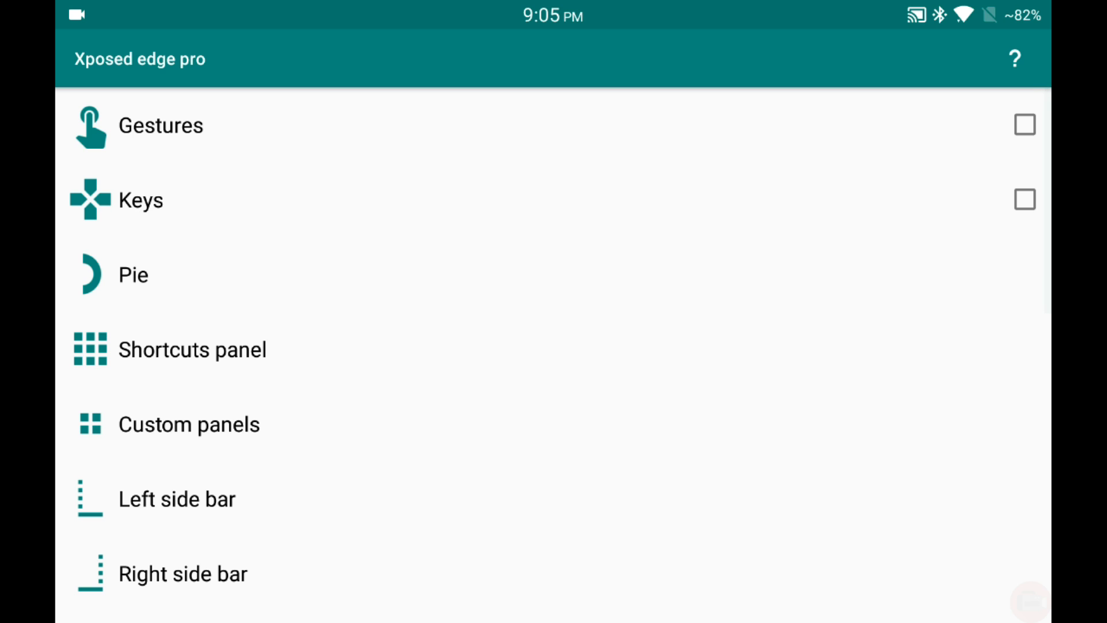
click(1025, 200)
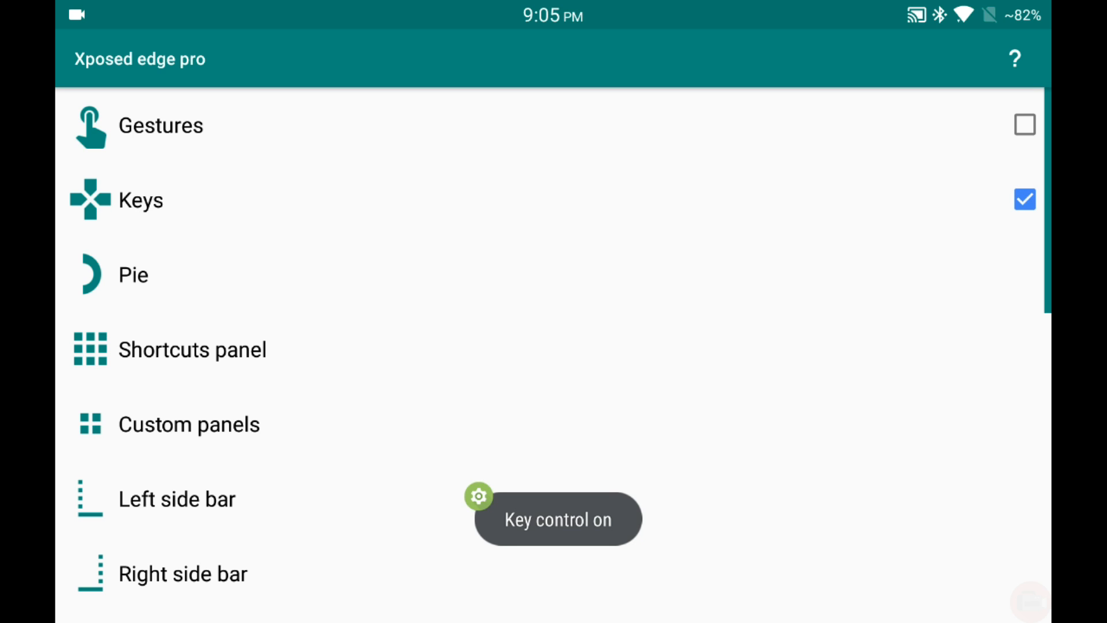
click(141, 199)
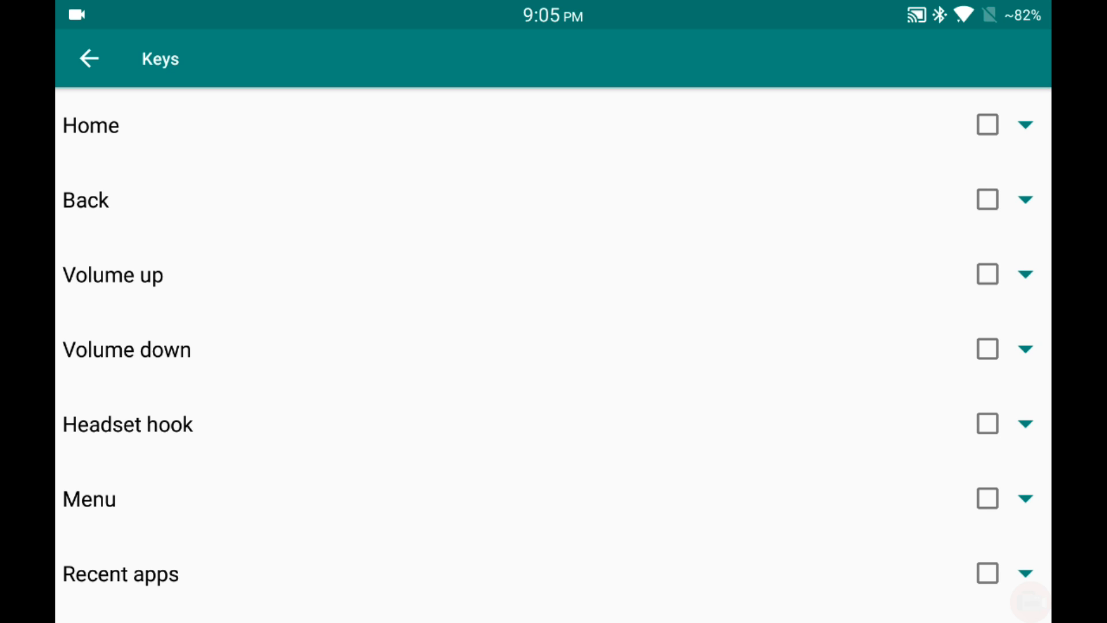
- Add the controller's KEYCODE_DPAD_RIGHT key to the Keys list
scroll(down, 3)
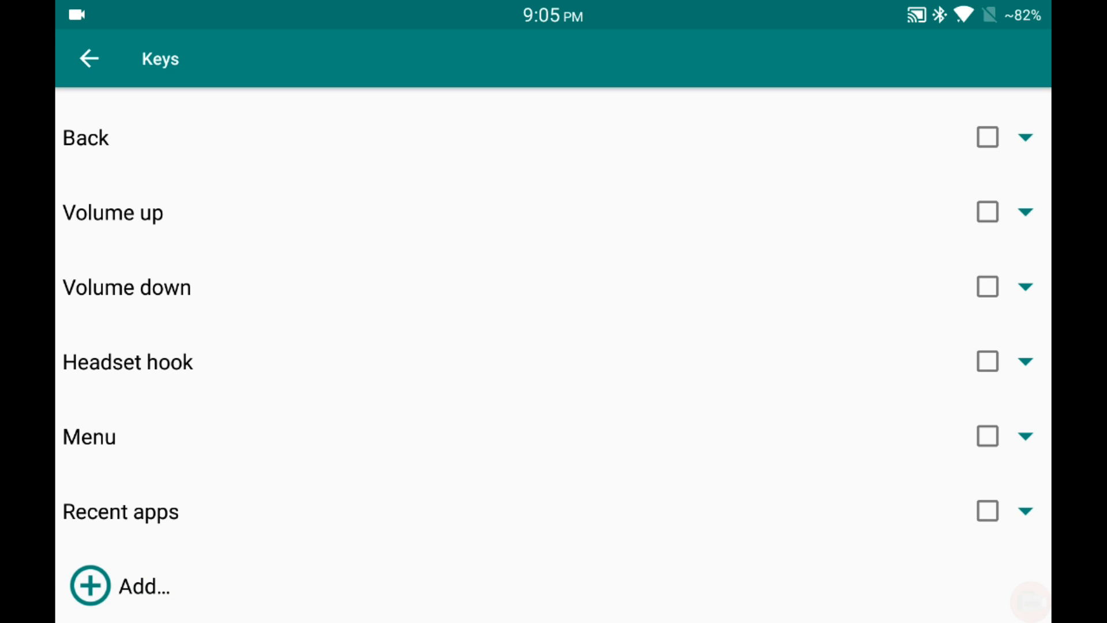
click(90, 586)
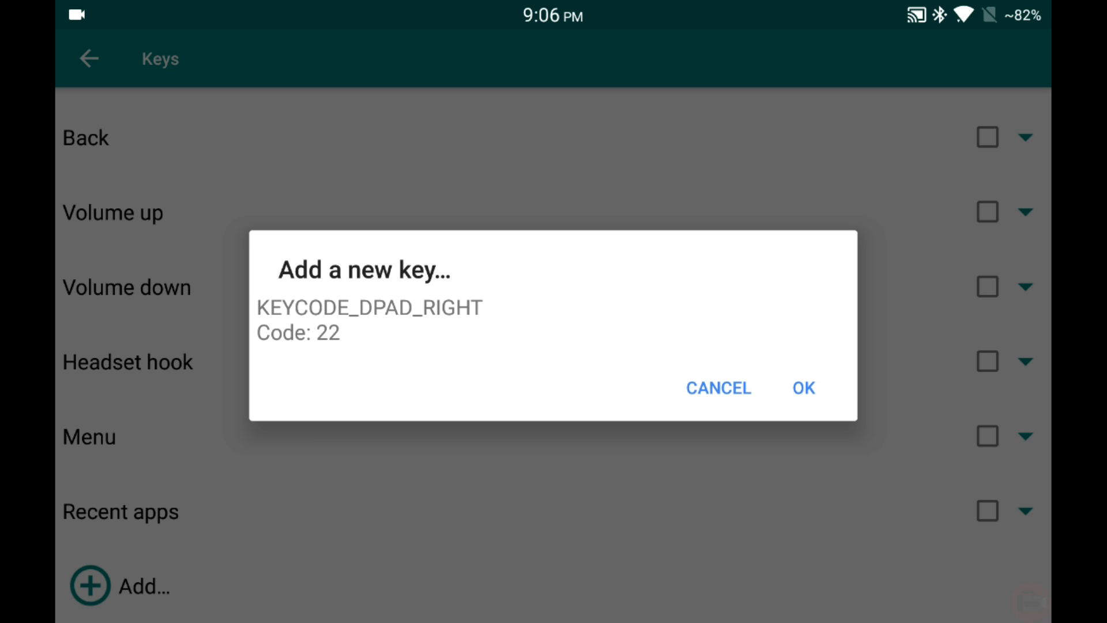
click(803, 388)
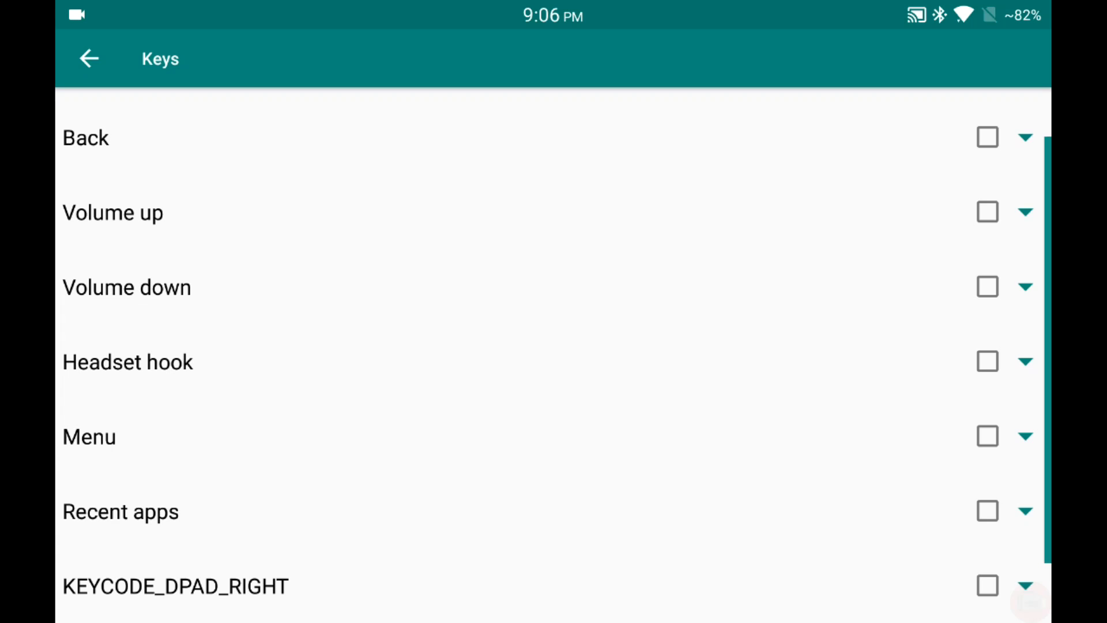
scroll(down, 3)
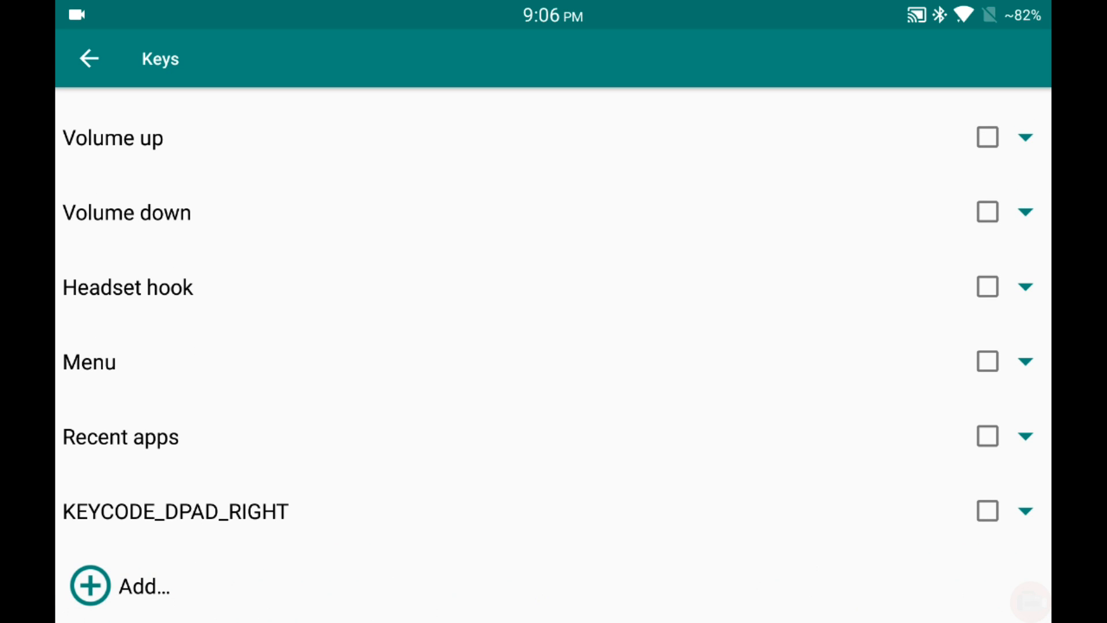
- Enable KEYCODE_DPAD_RIGHT with its Click set to Home, test it, and return to the Keys screen
click(987, 511)
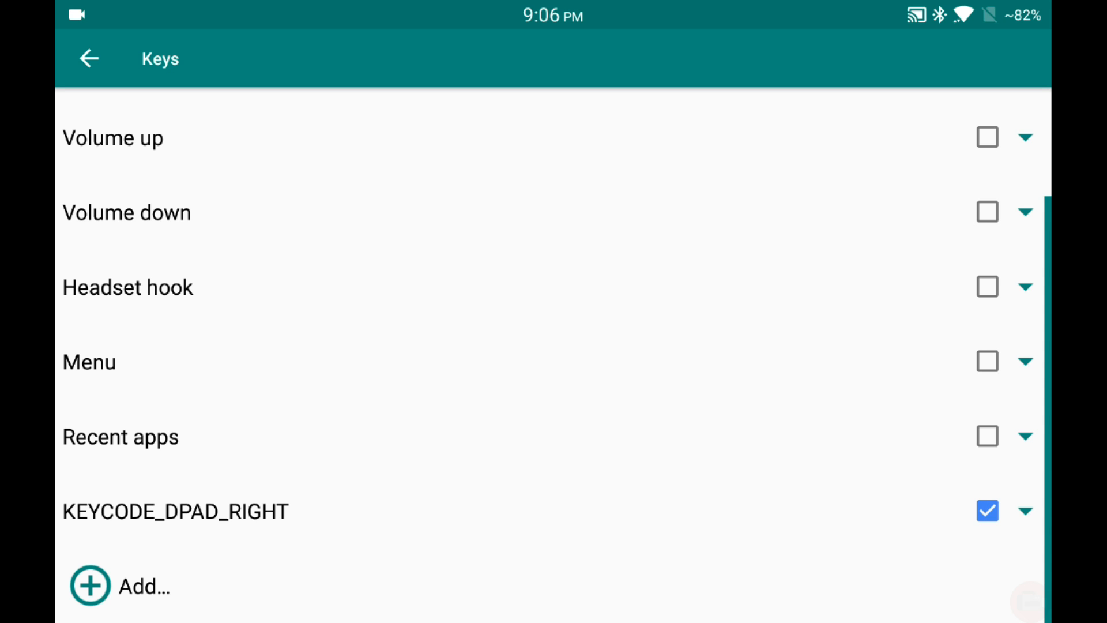
click(1026, 511)
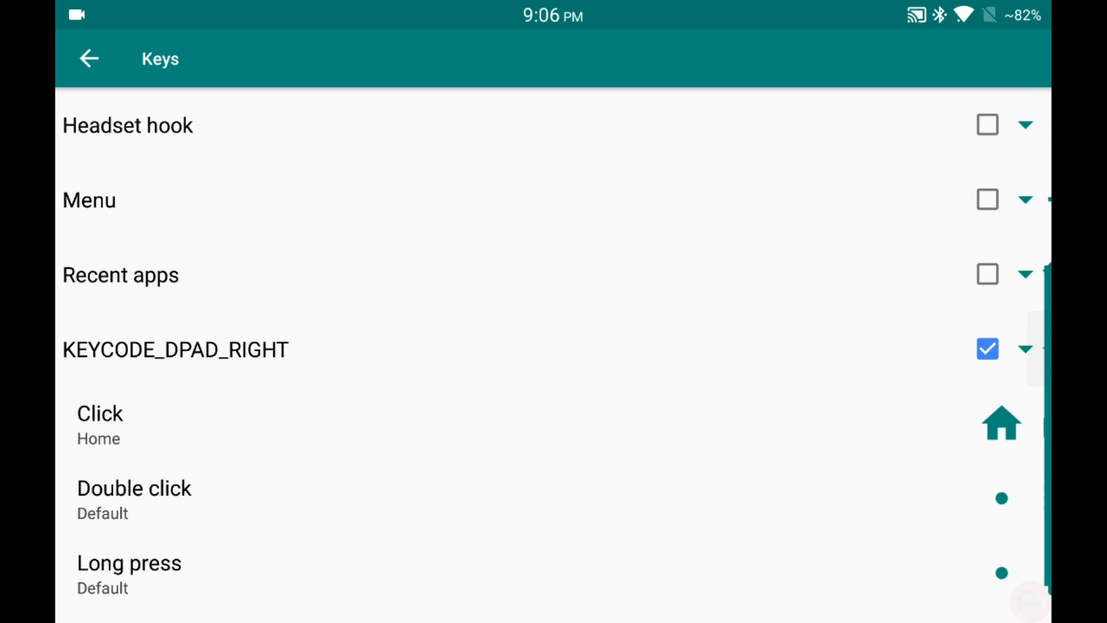
click(89, 59)
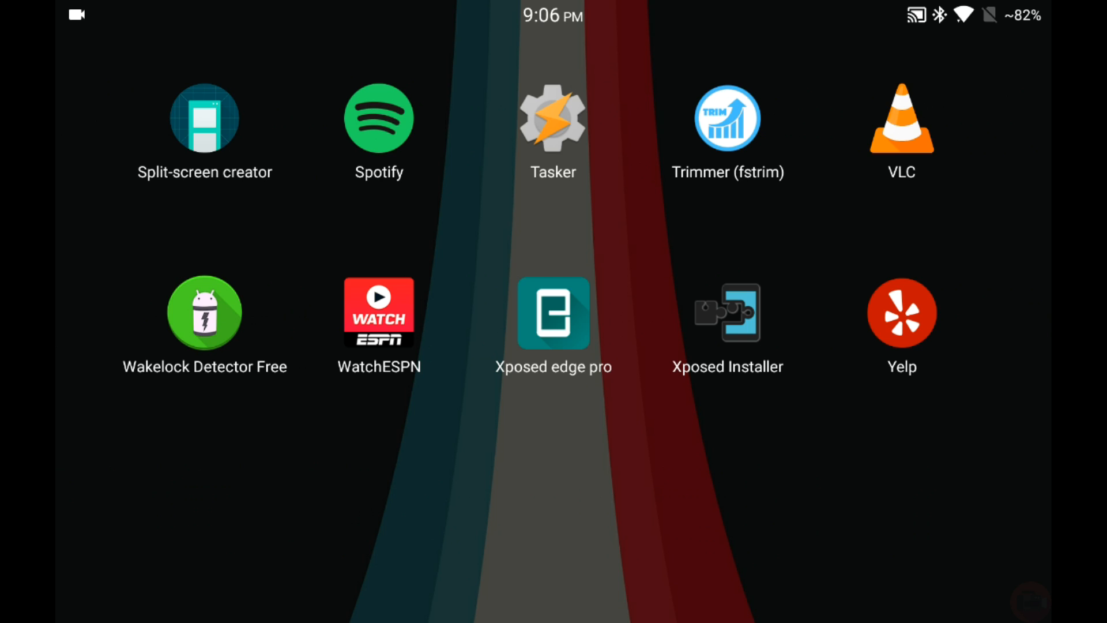
click(552, 314)
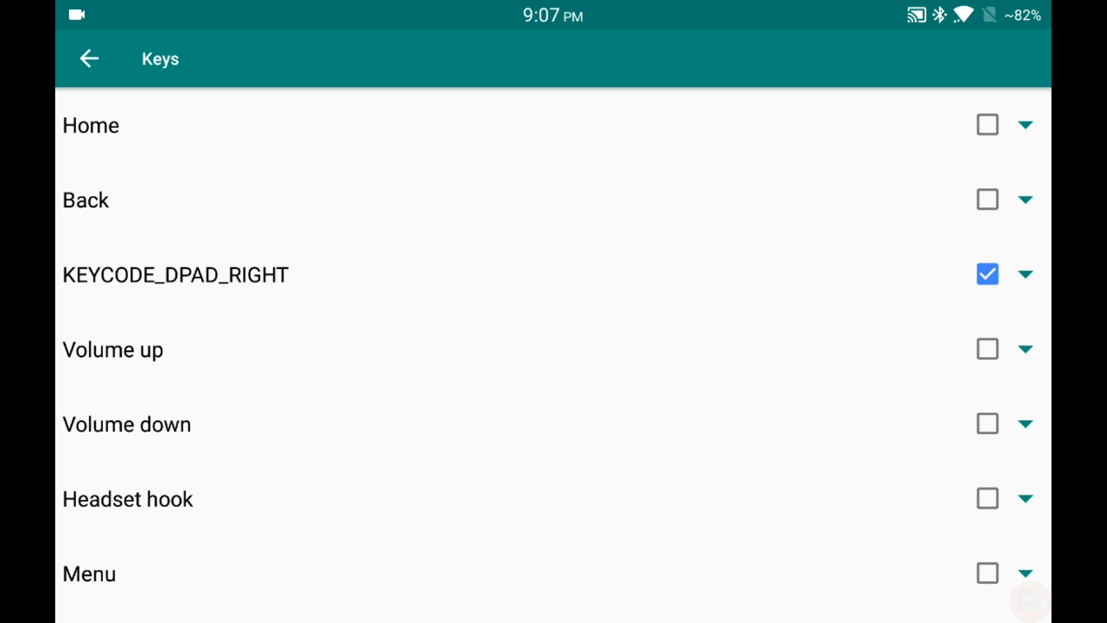
- Launch Spotify from the home screen, then return to Xposed Edge Pro's settings list
click(1027, 275)
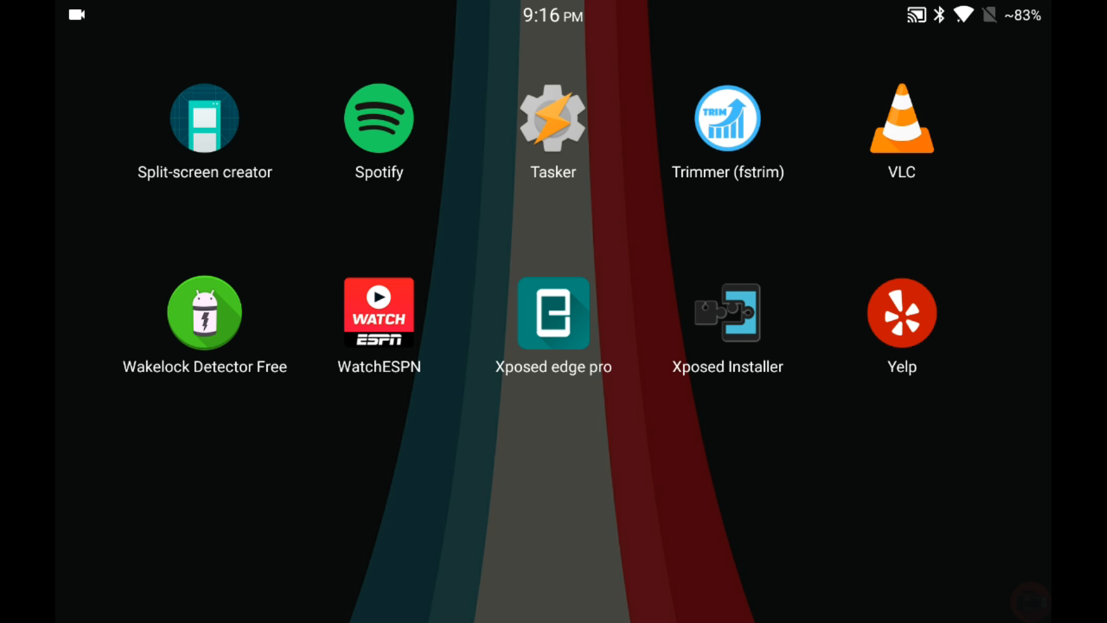
click(378, 118)
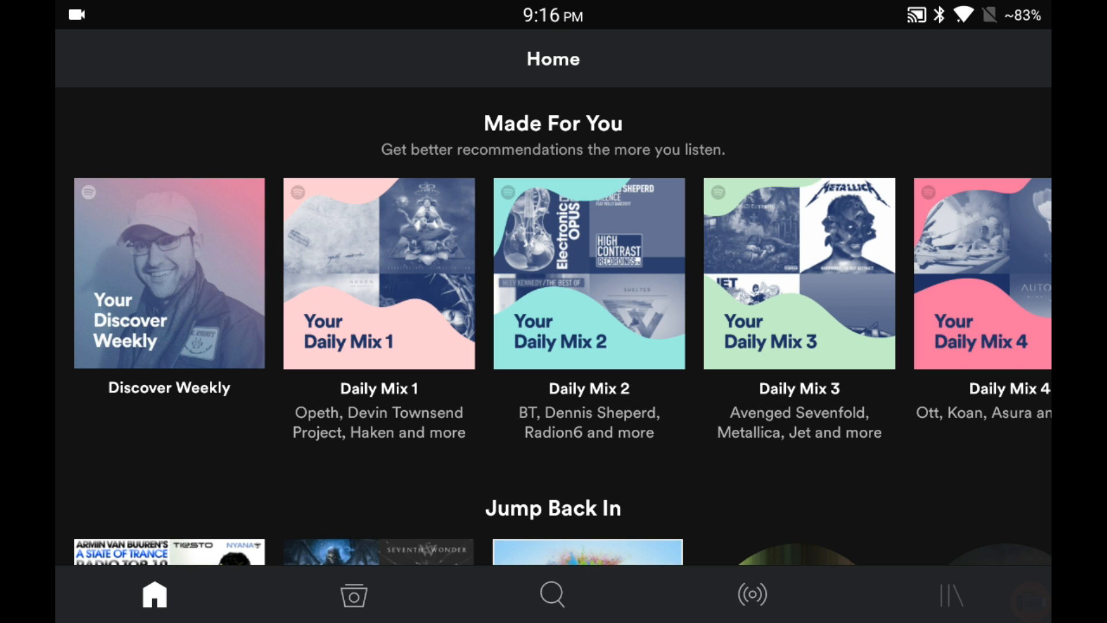
click(952, 594)
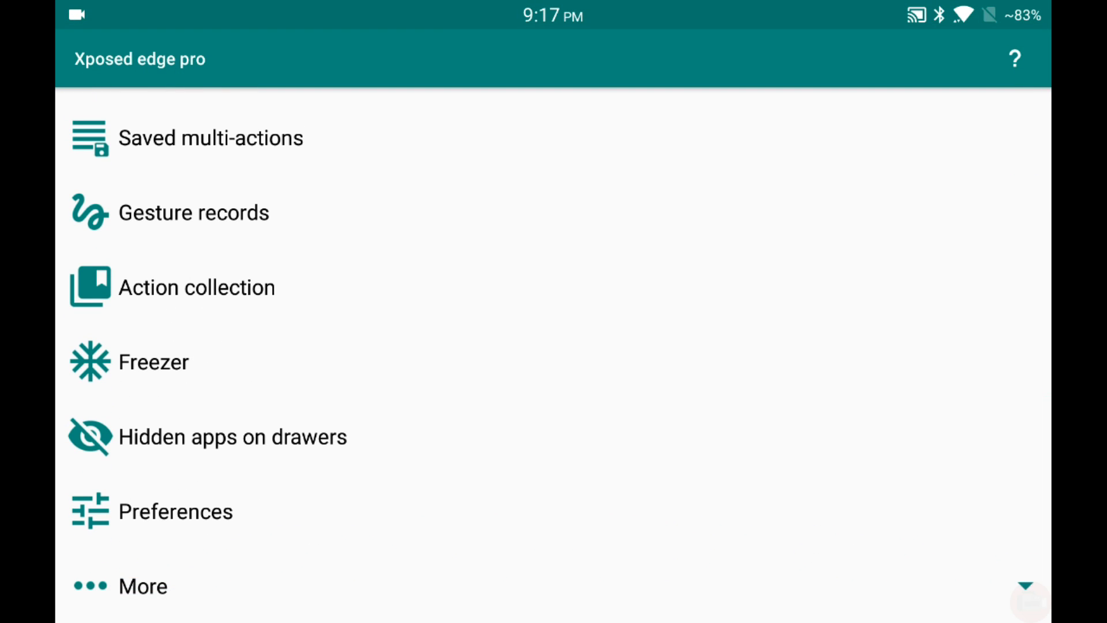
- Record a new gesture under Gesture records
click(194, 212)
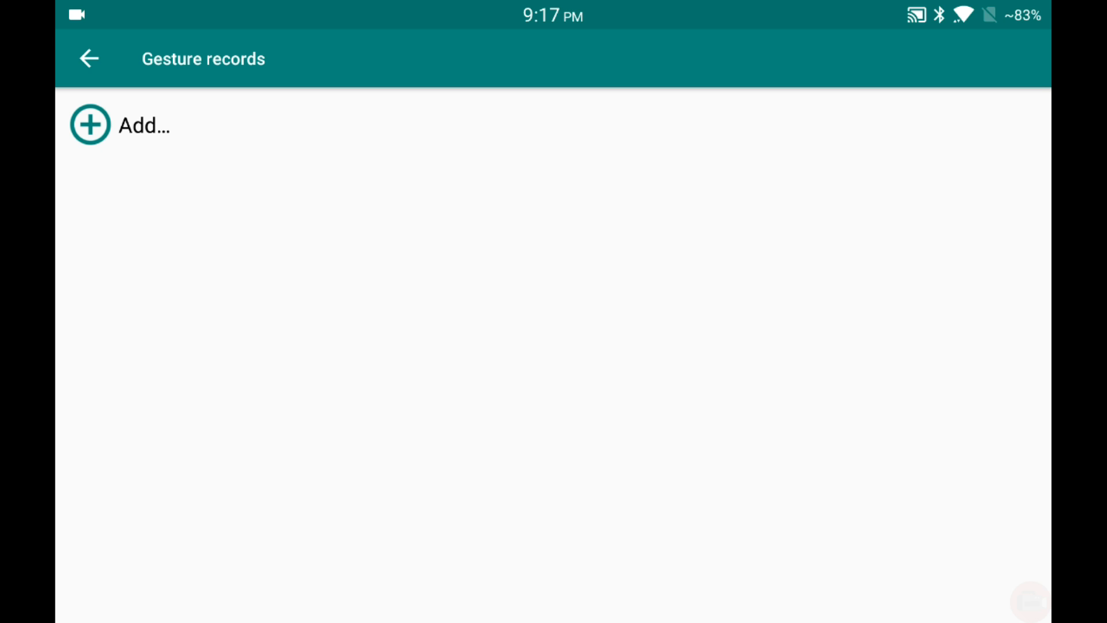
click(90, 125)
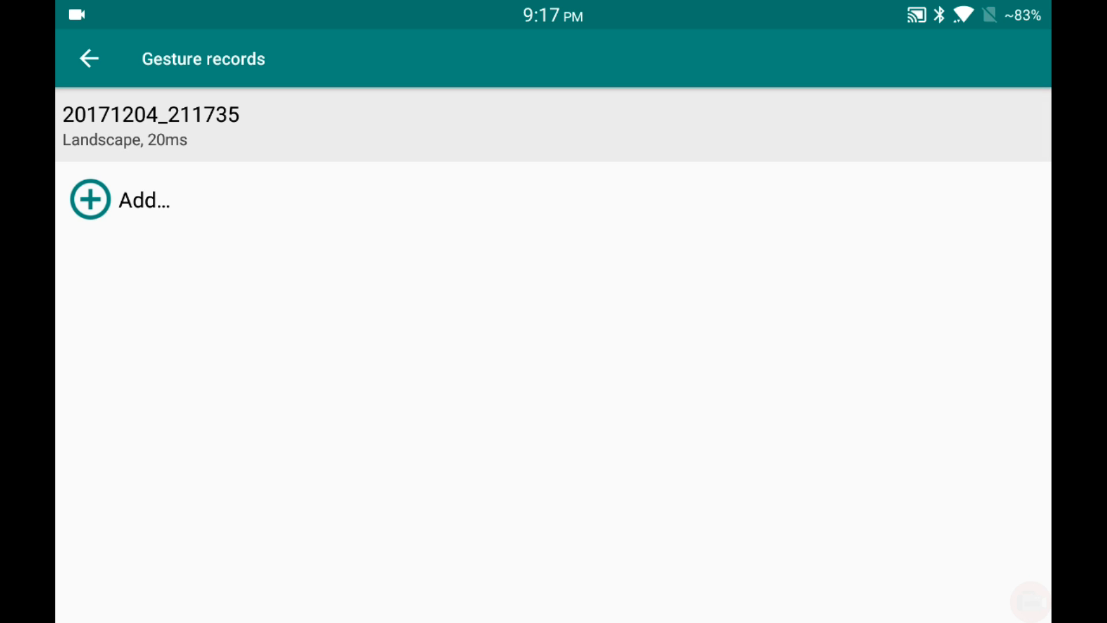
click(150, 126)
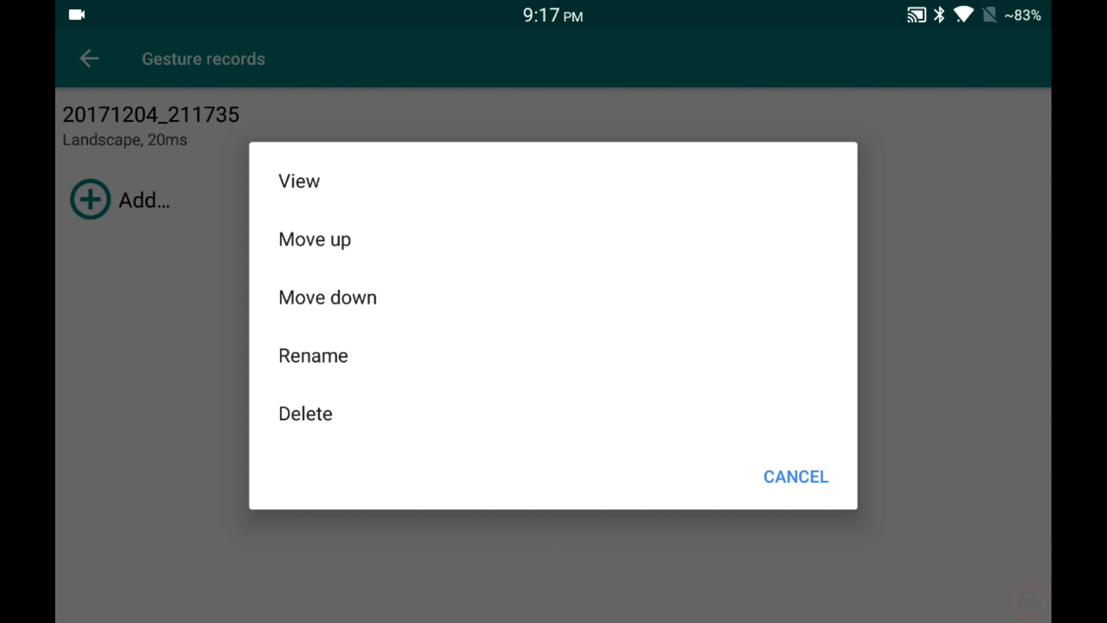
- Rename the new recording to 'Spotify library'
click(313, 355)
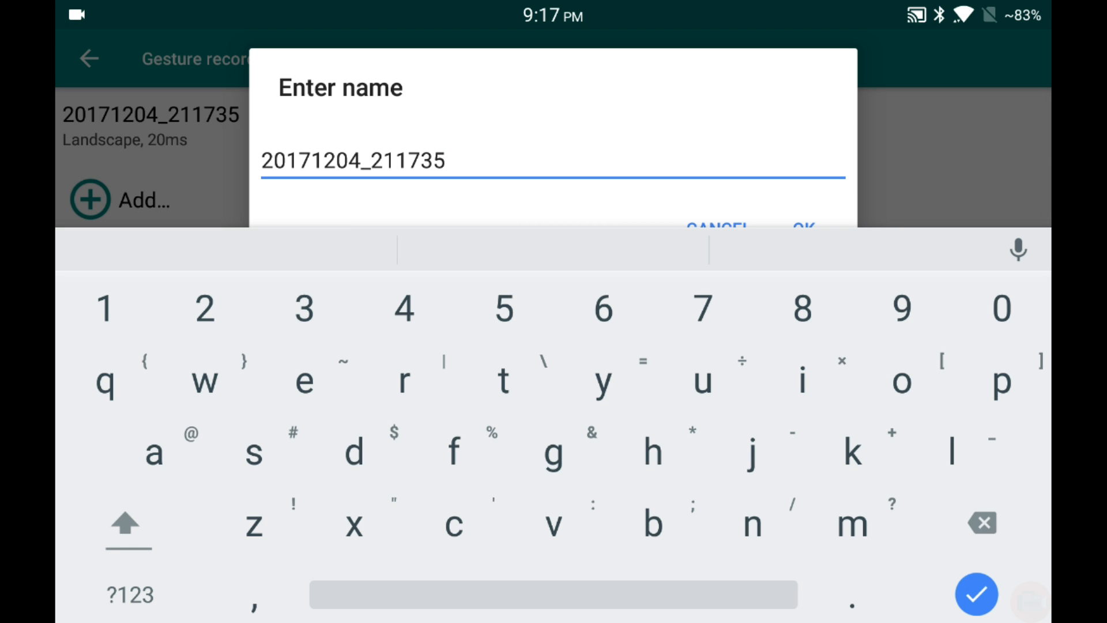
click(977, 521)
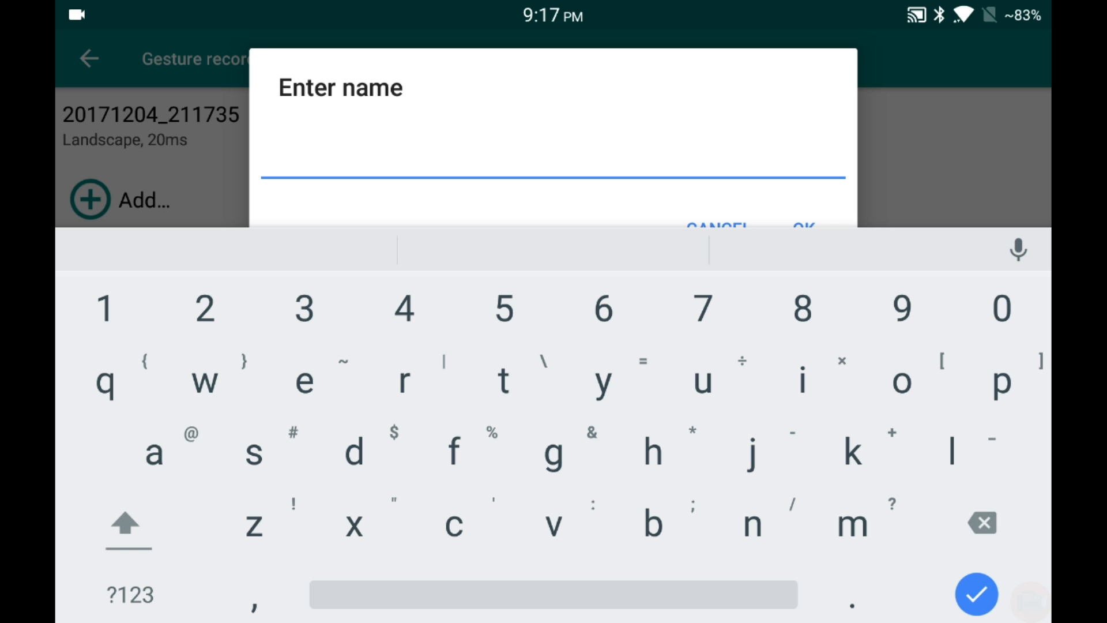
click(126, 525)
text(Spotify library)
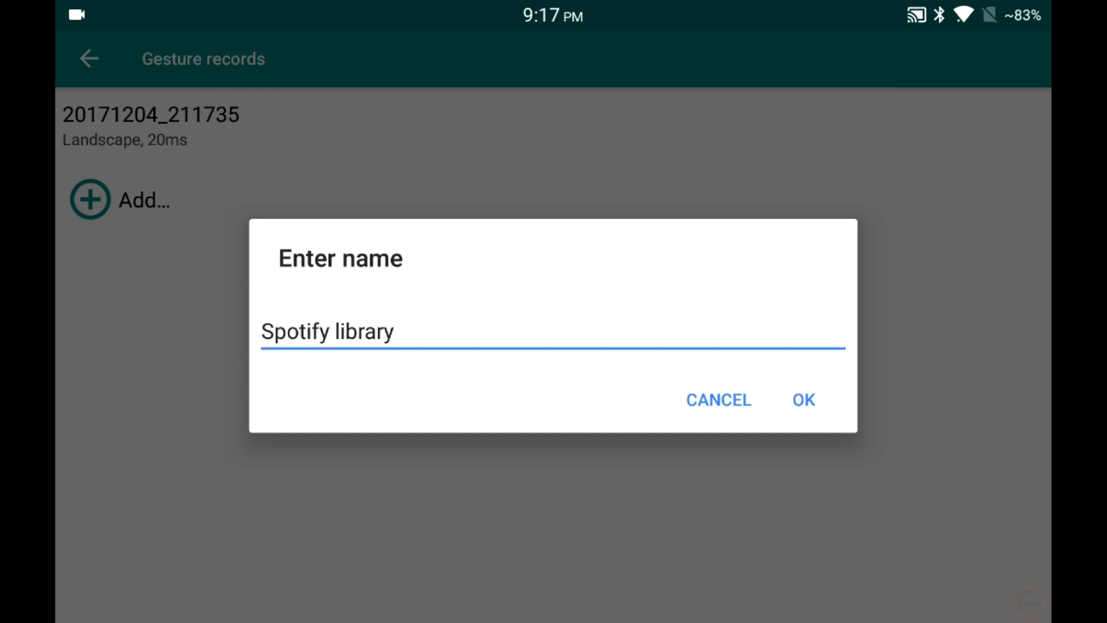
click(803, 400)
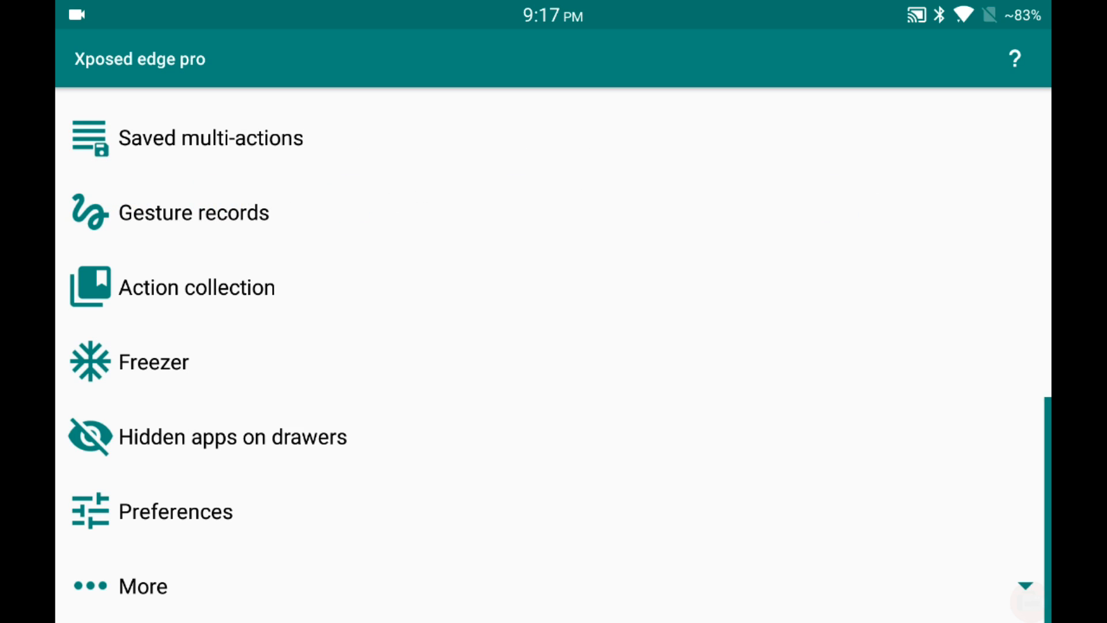
- Make the KEYCODE_DPAD_RIGHT Click action a Multi-action
scroll(up, 3)
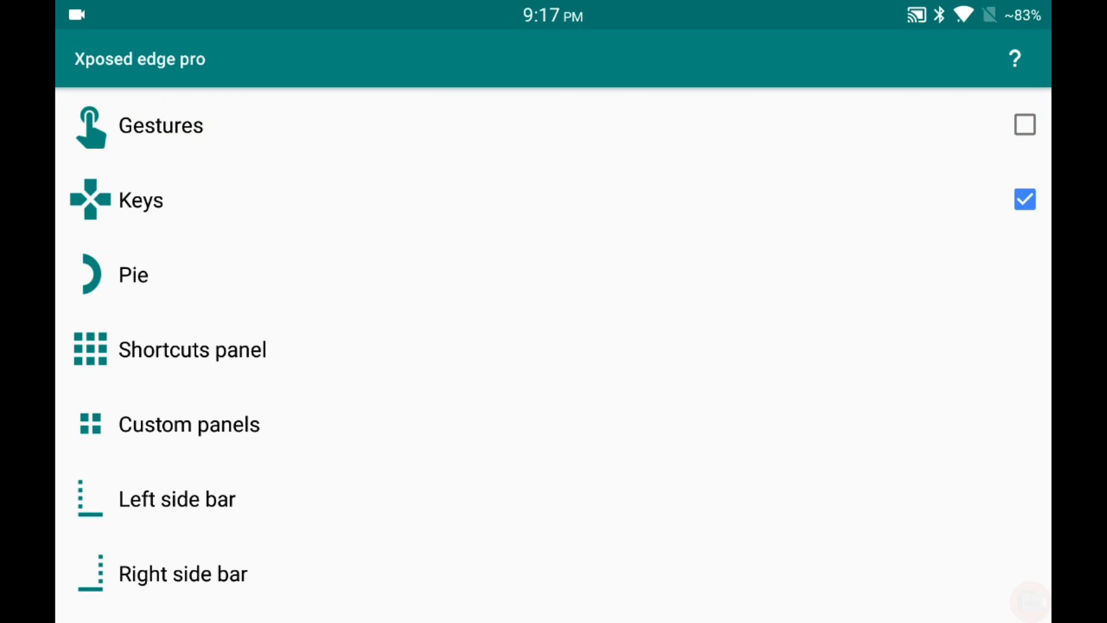
click(140, 200)
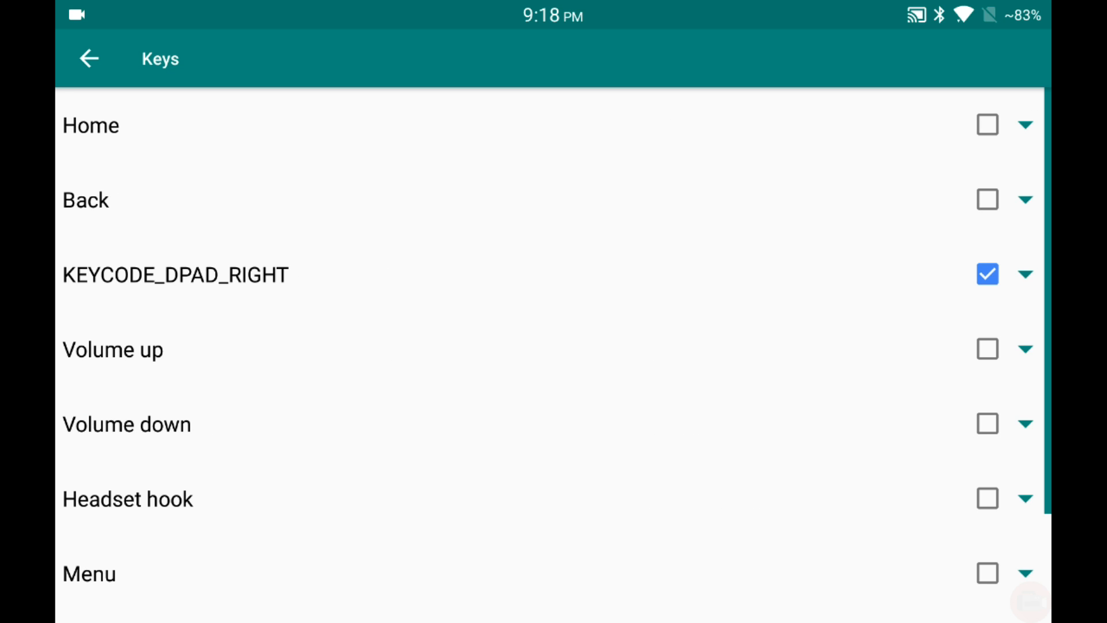
click(1026, 275)
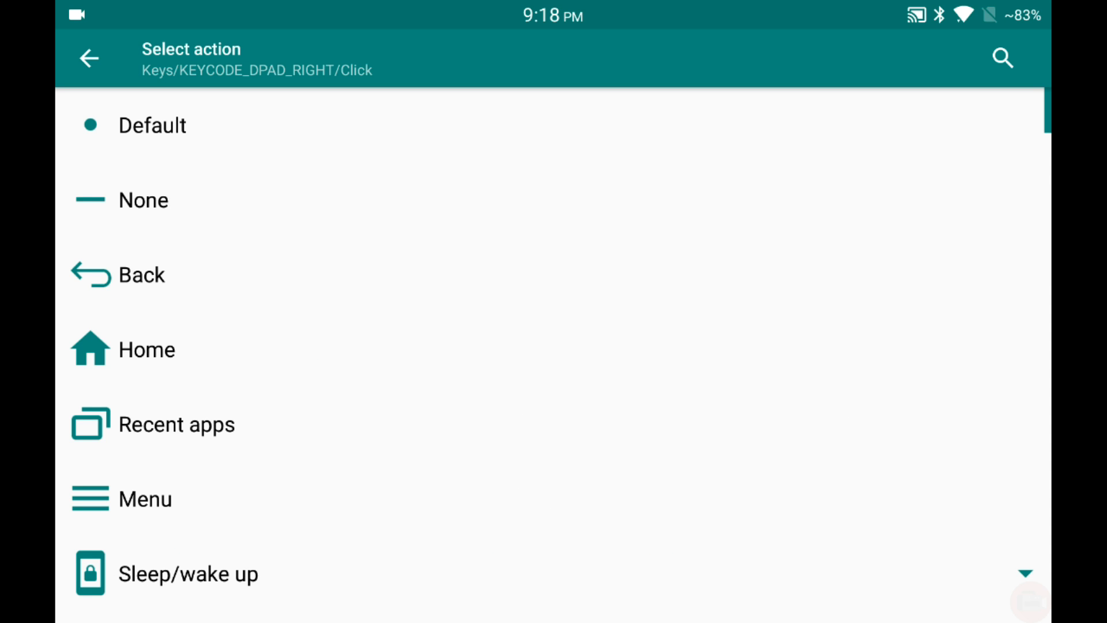
scroll(down, 3)
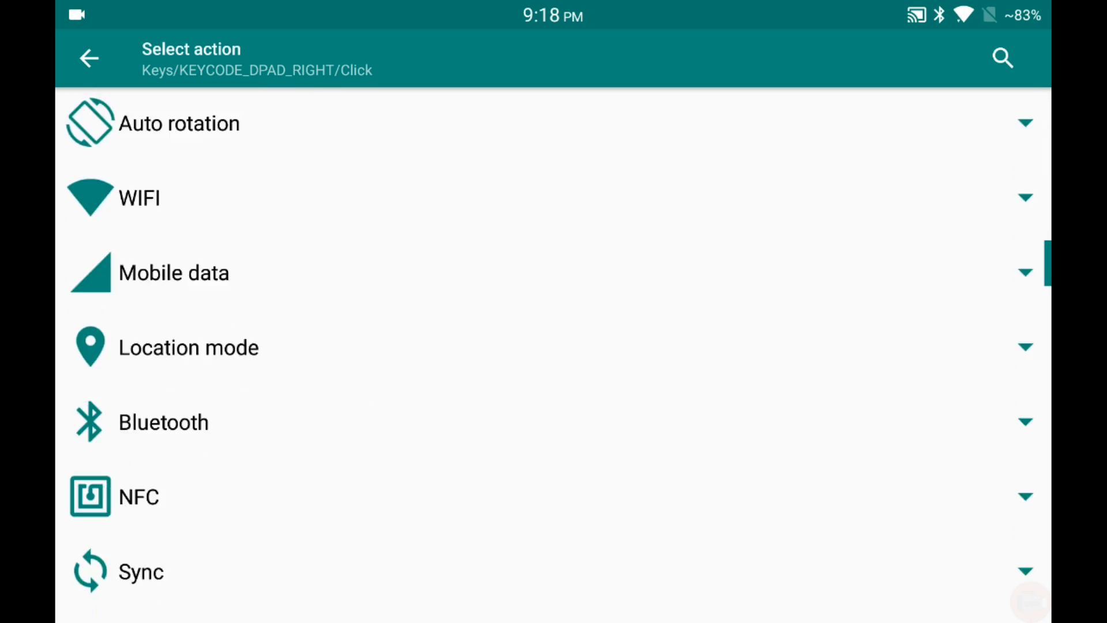
scroll(down, 3)
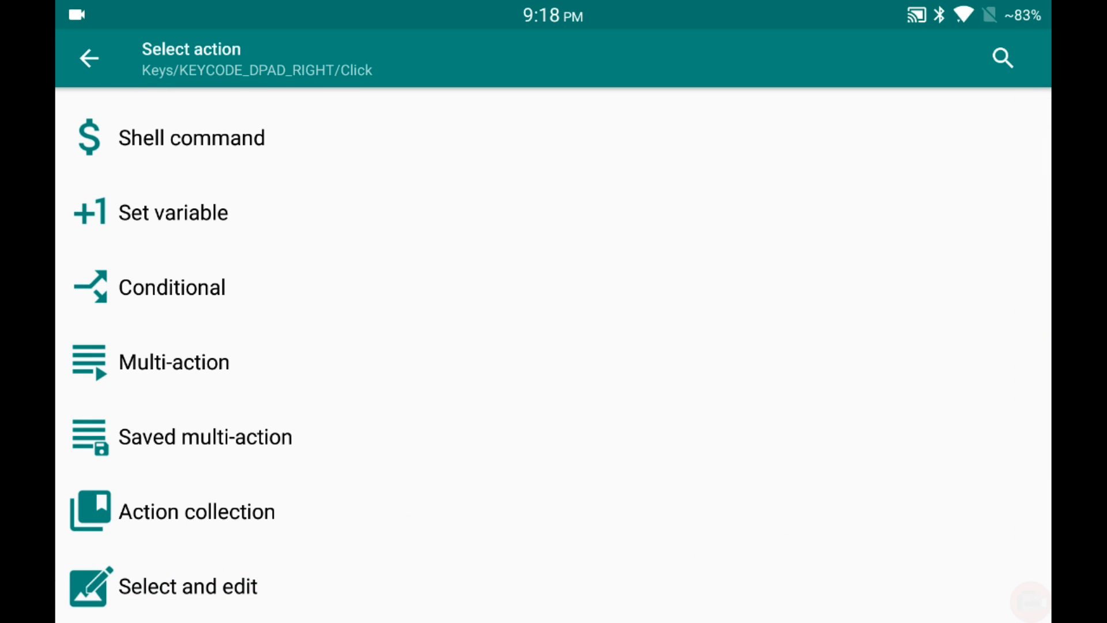
click(173, 361)
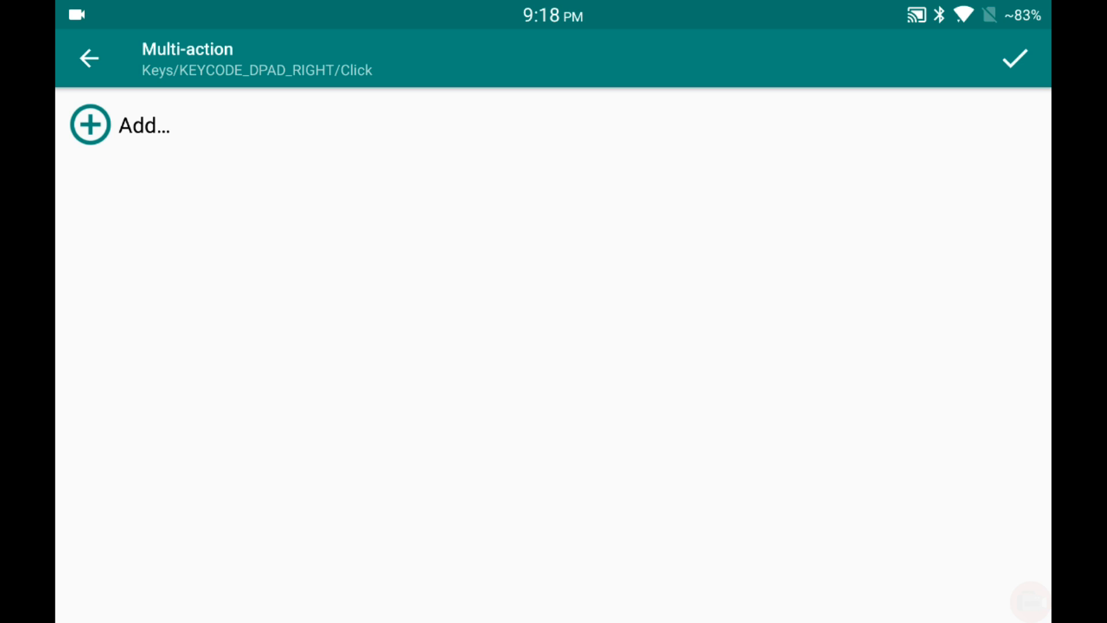
- Add a Conditional as the multi-action's first step
click(119, 124)
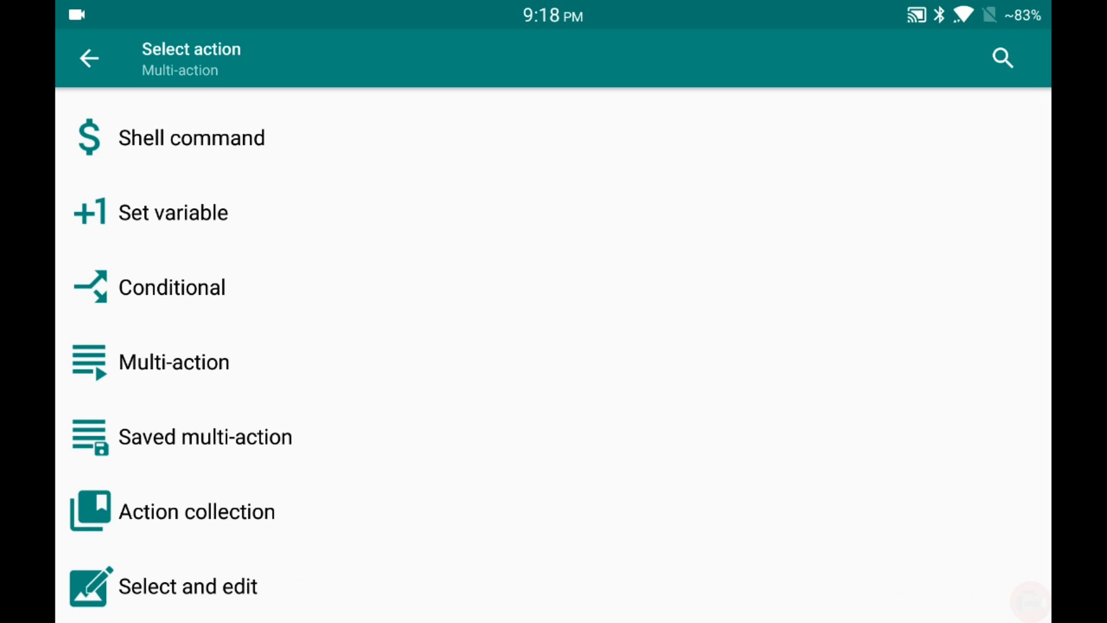
click(172, 287)
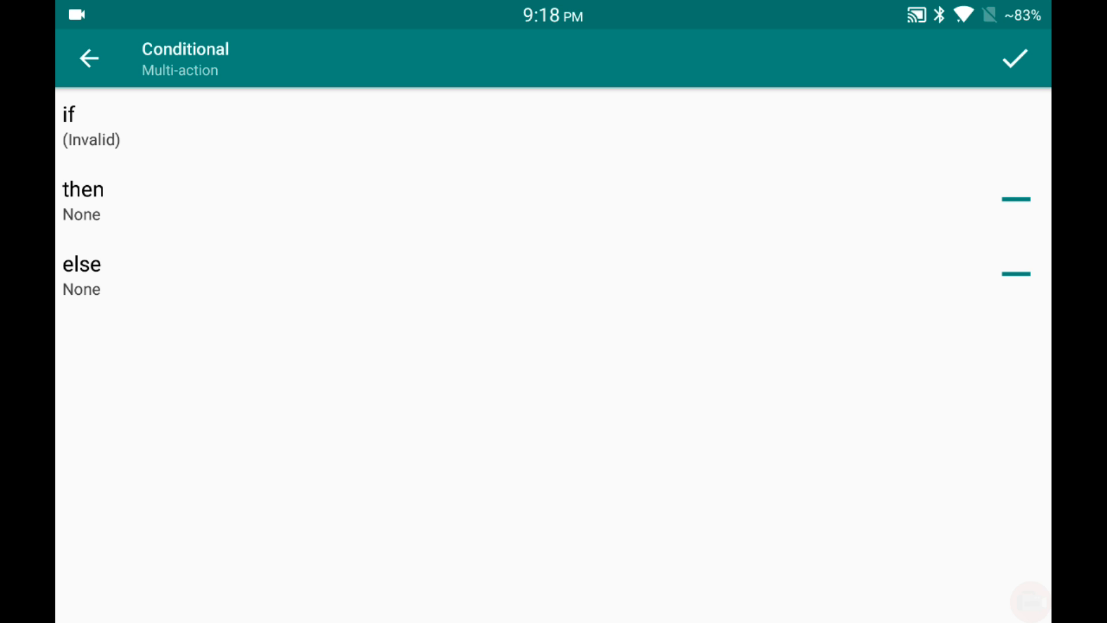
- Set the condition to App focused = Spotify
click(90, 127)
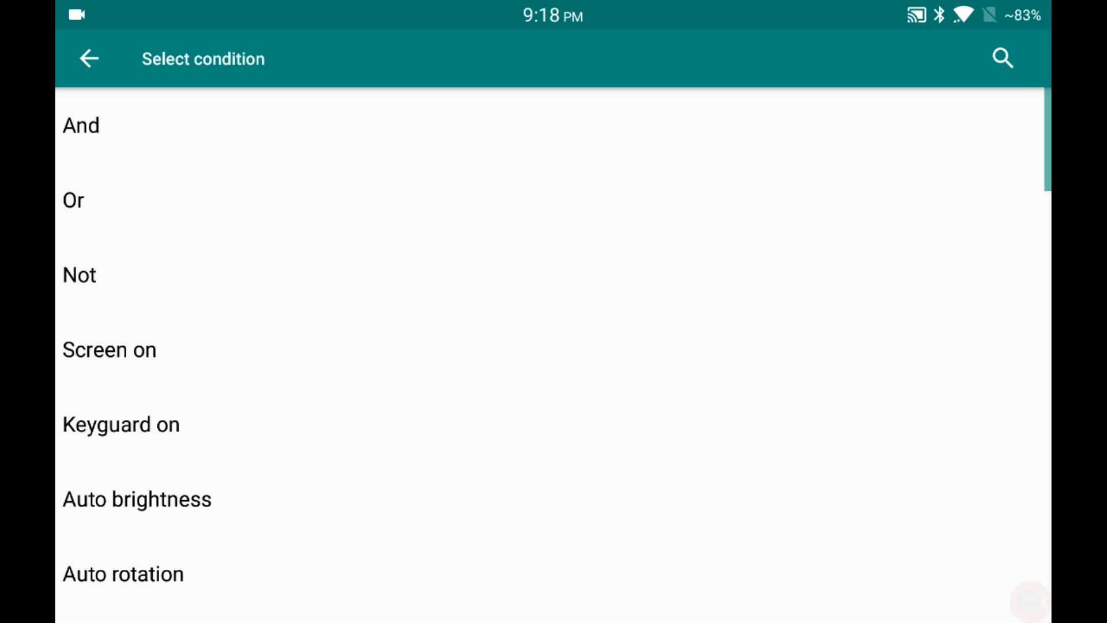
scroll(down, 3)
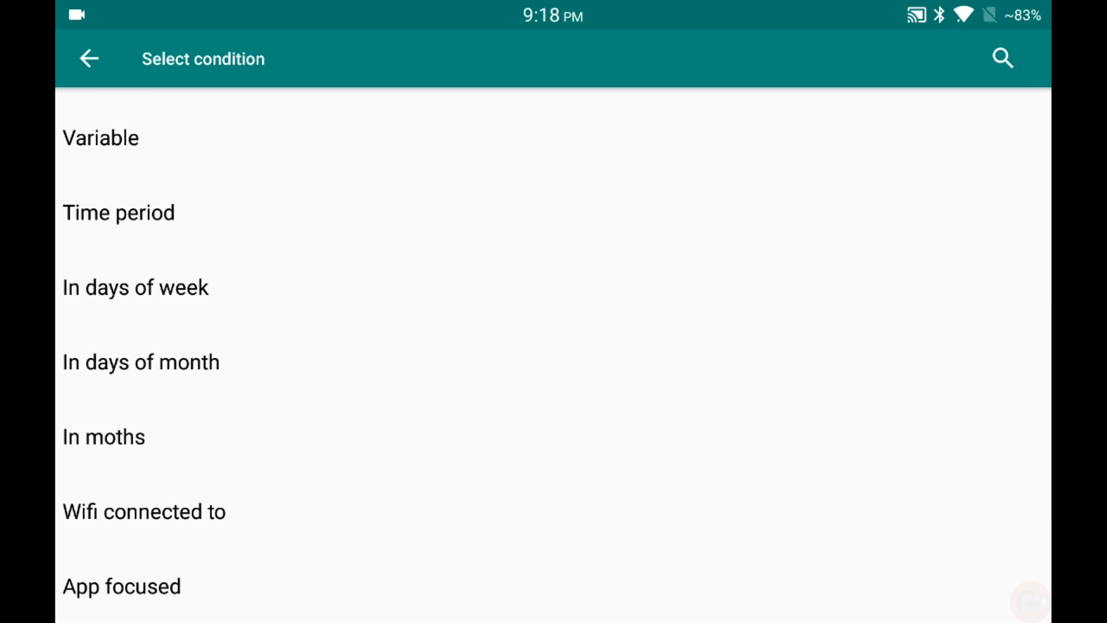
click(121, 586)
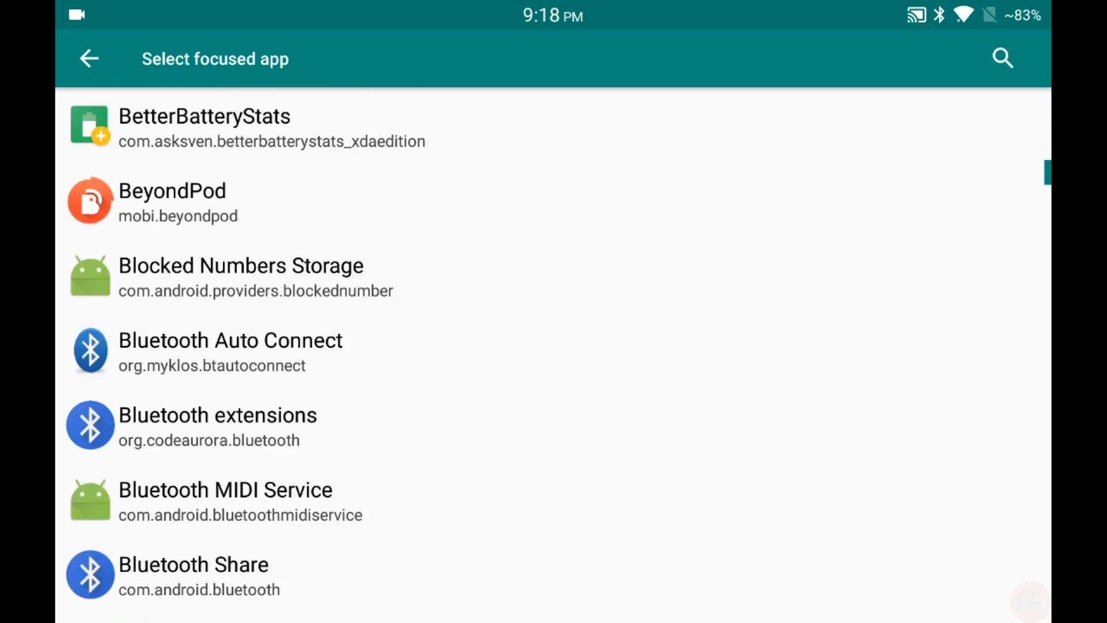
scroll(down, 3)
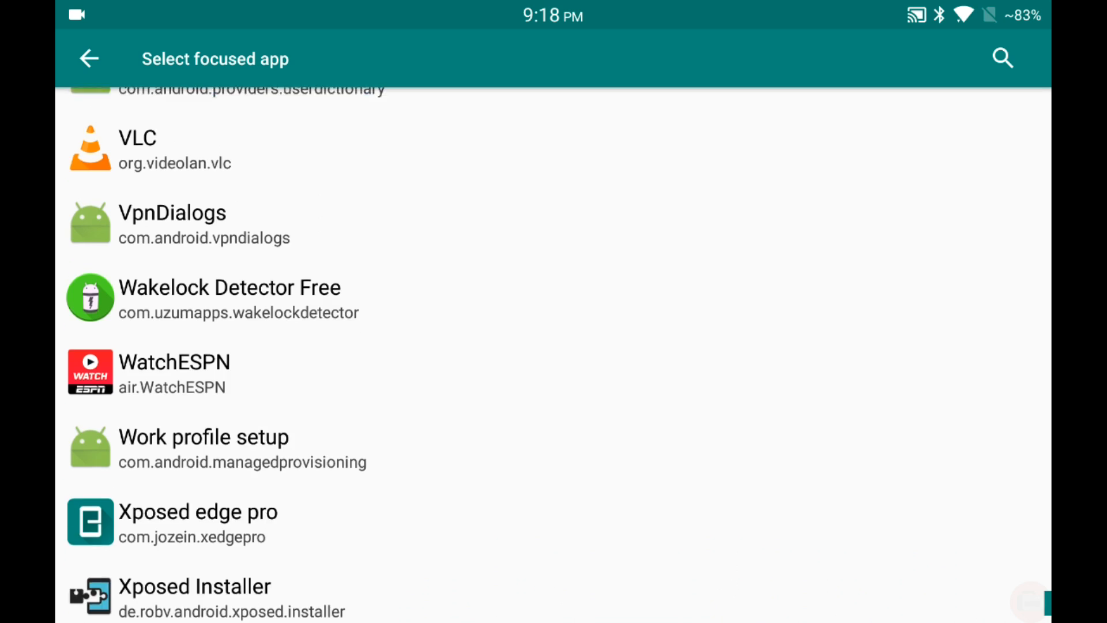
scroll(up, 3)
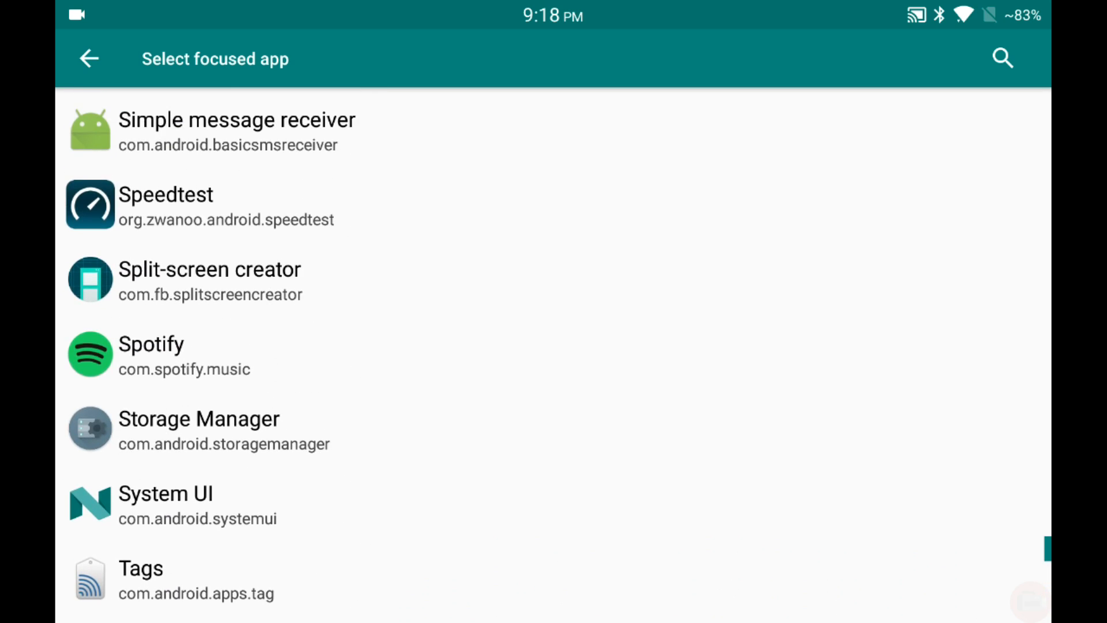
click(151, 353)
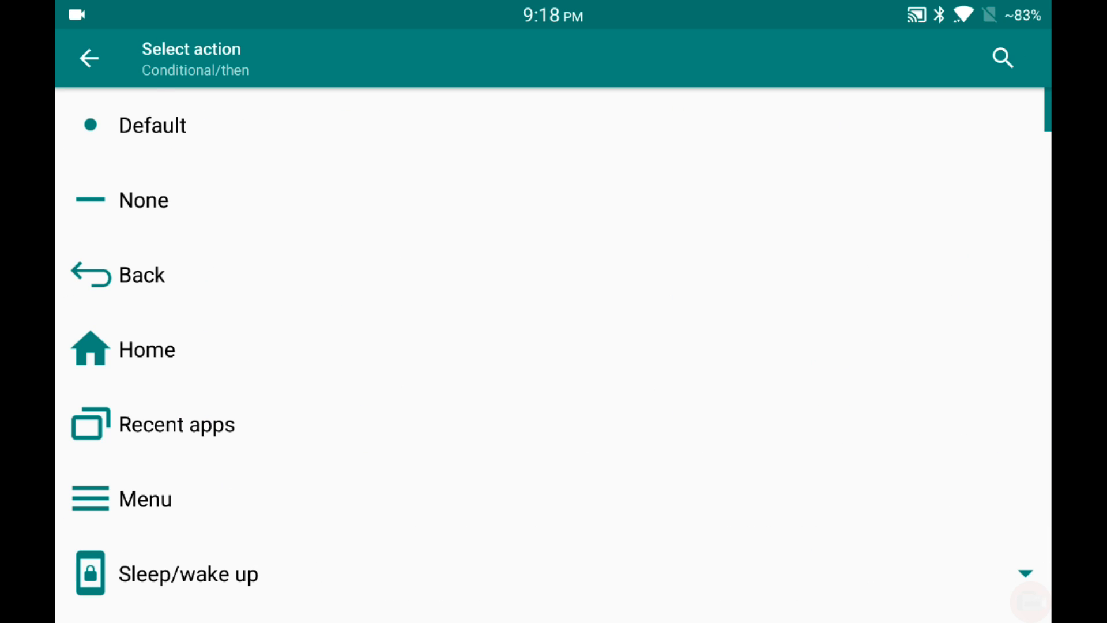
- Make the then-branch inject the Spotify library gesture
scroll(down, 3)
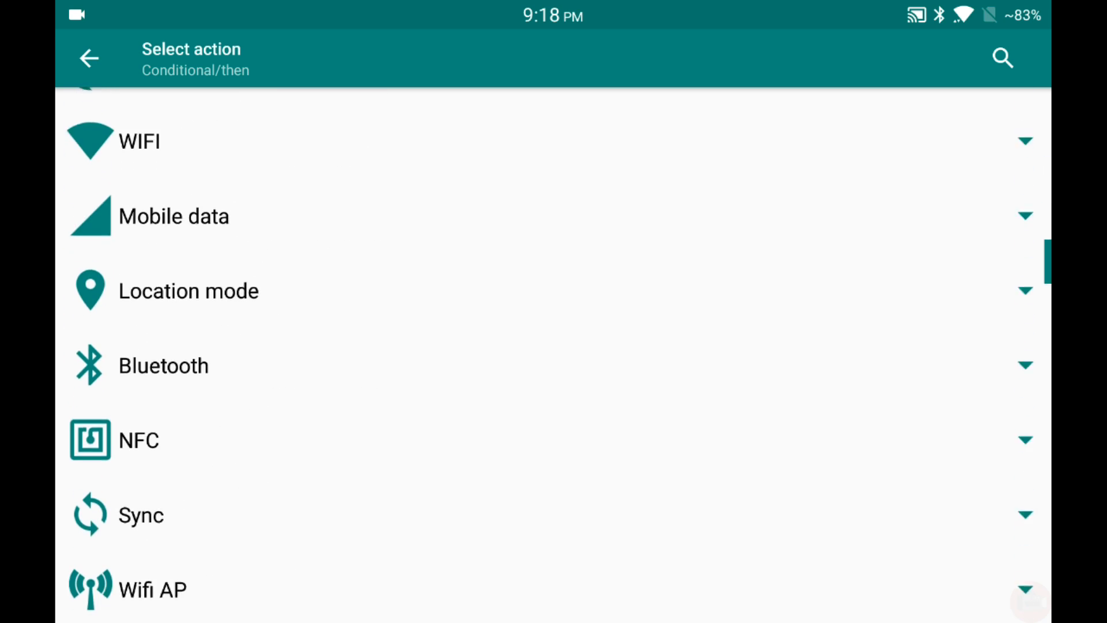
scroll(down, 3)
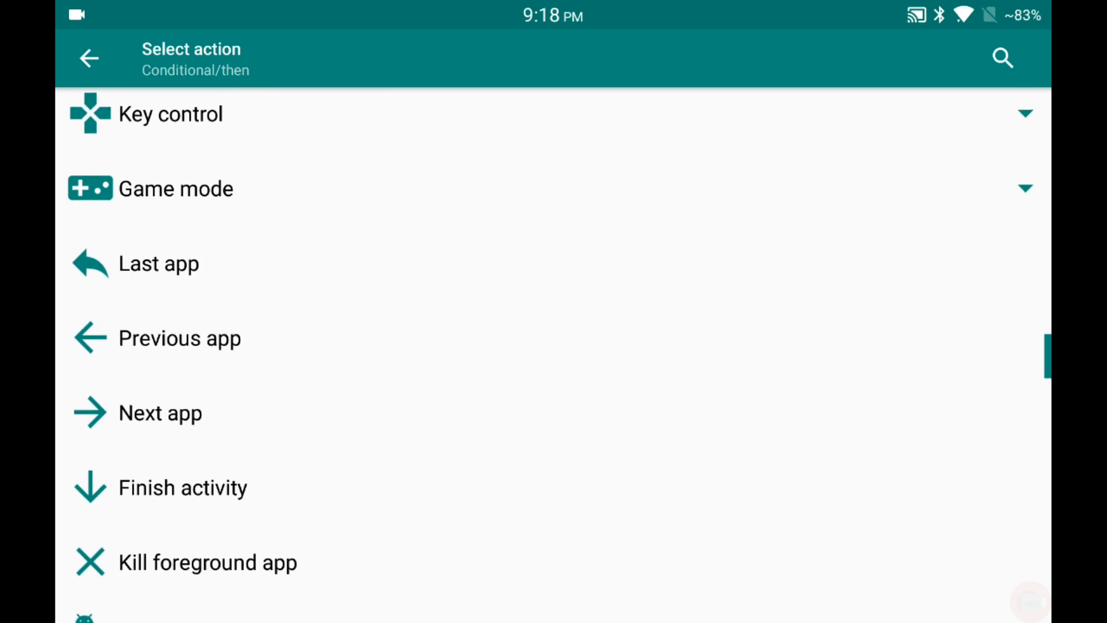
scroll(down, 3)
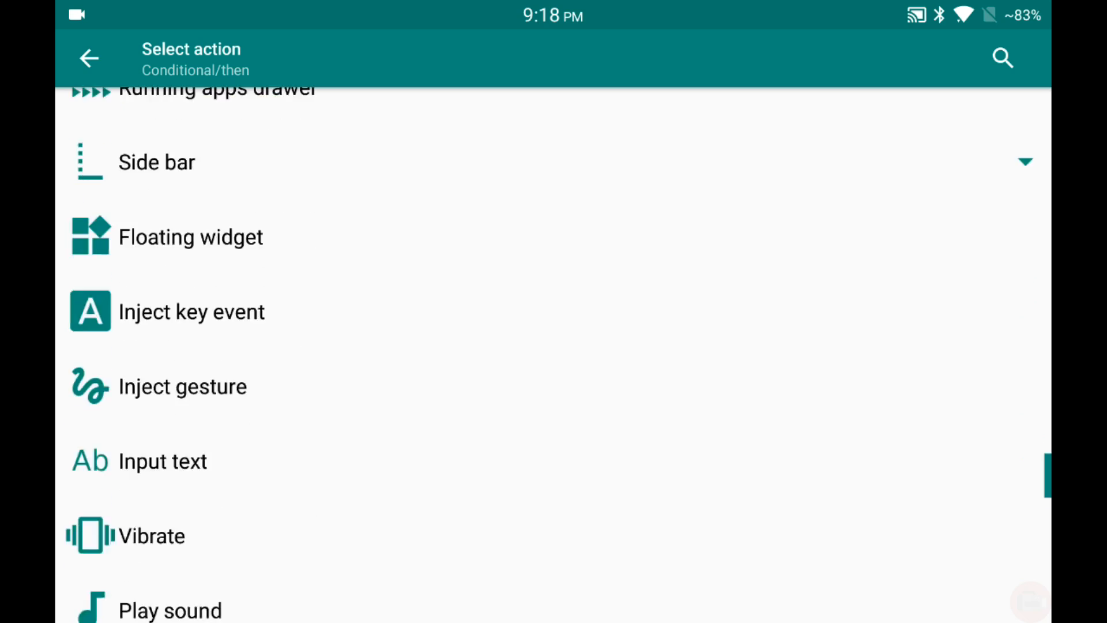
scroll(up, 3)
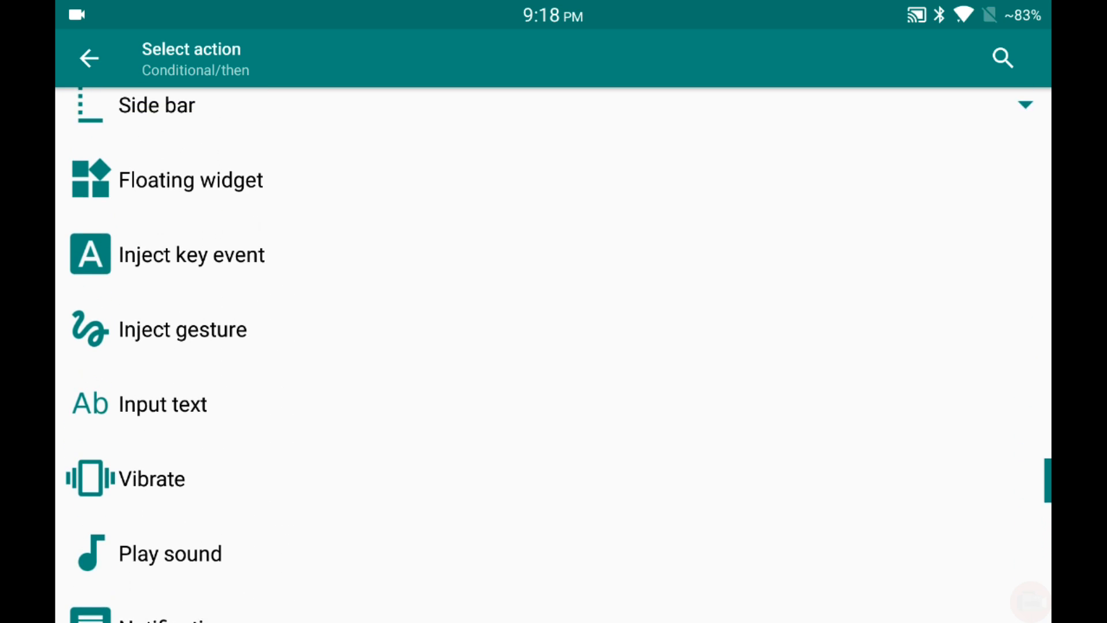
click(183, 329)
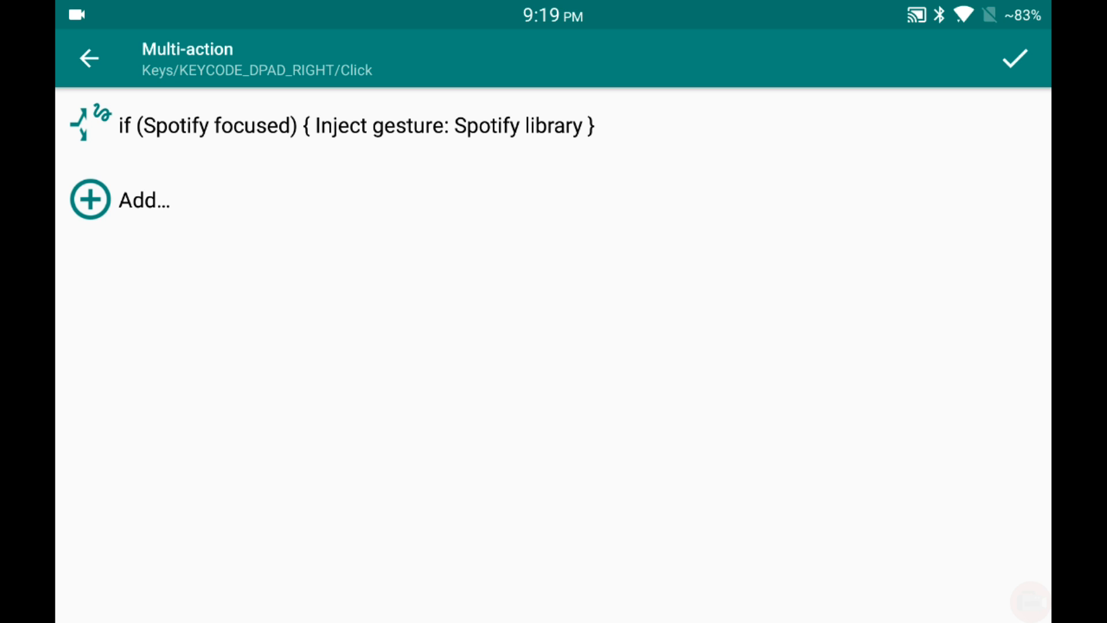
- Save the multi-action, then view Spotify's Home page with Made For You mixes
click(89, 58)
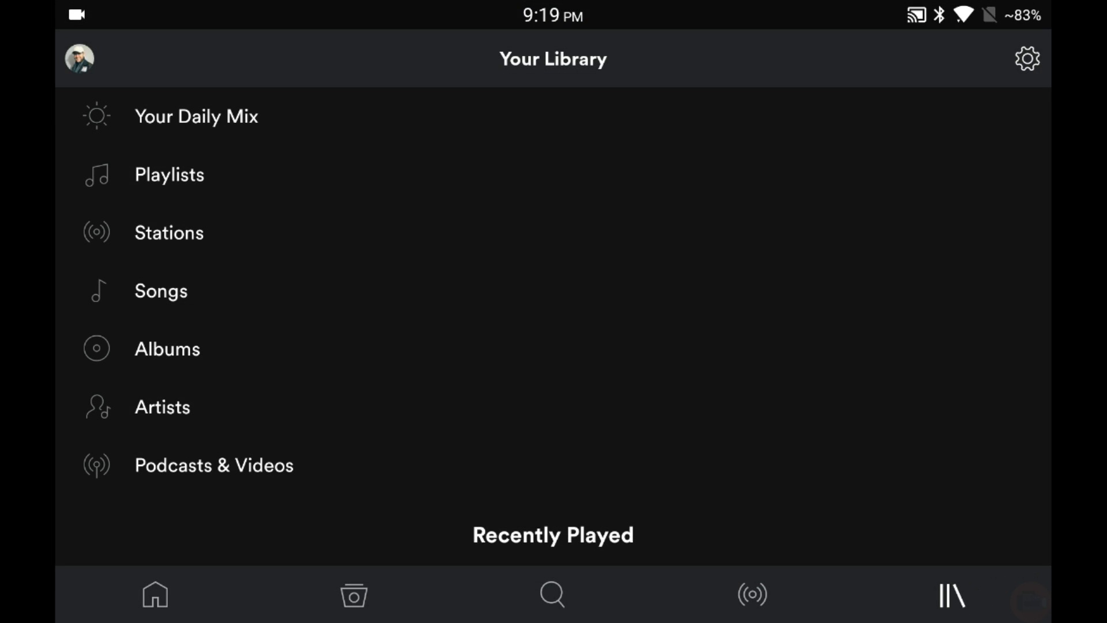
click(154, 594)
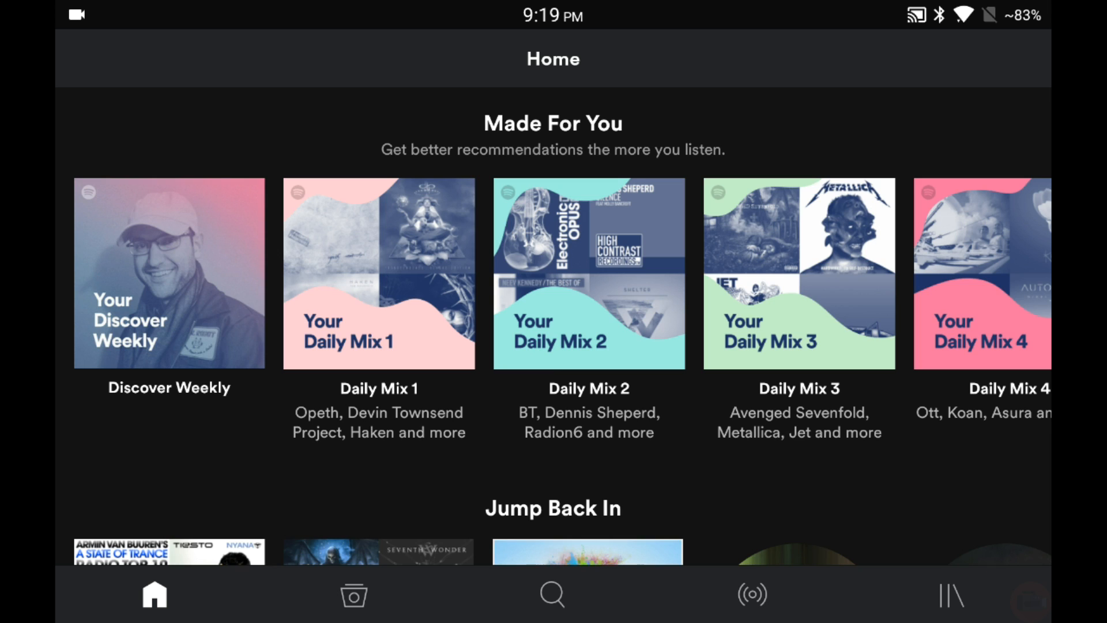
click(951, 594)
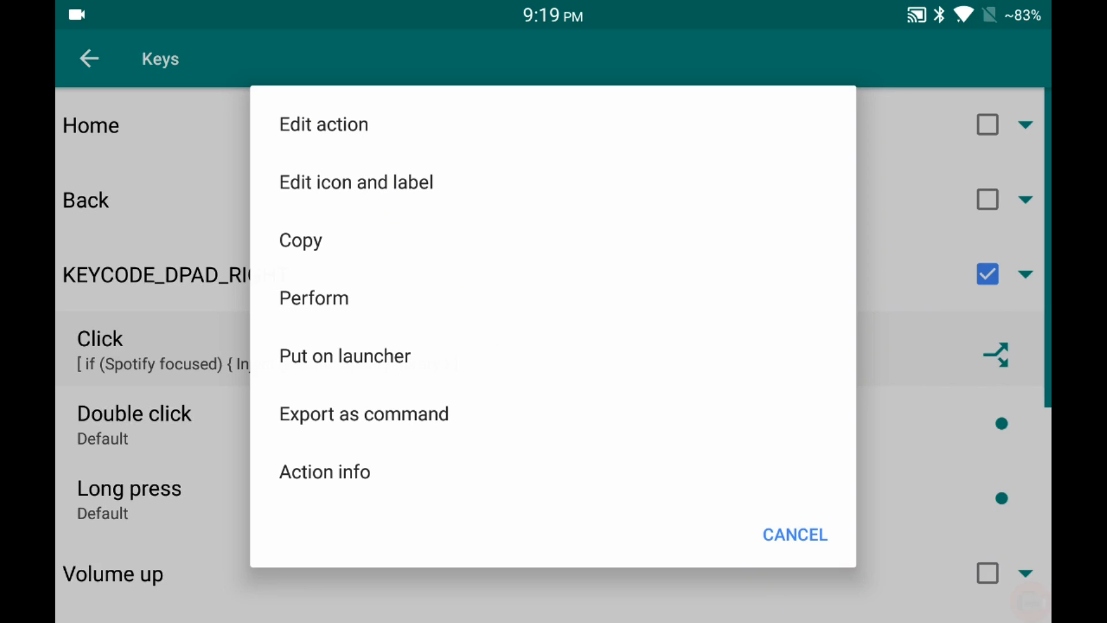
- Bring up the action options for the KEYCODE_DPAD_RIGHT Click entry
click(323, 123)
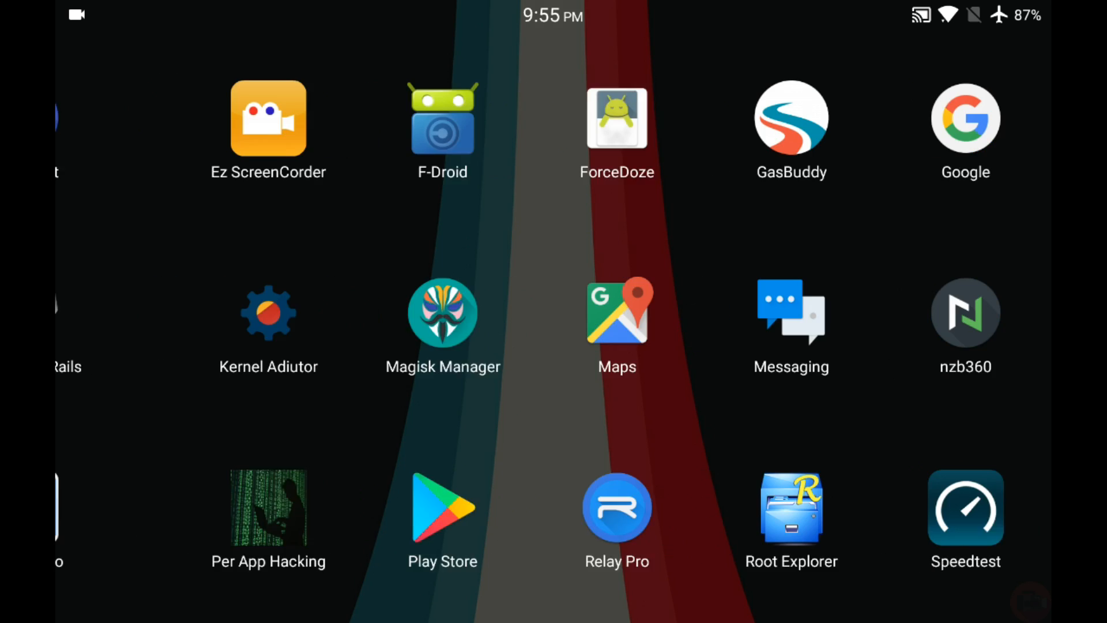
- Search Play Store for 'autobright' from history and open the AutoBright listing
scroll(left, 3)
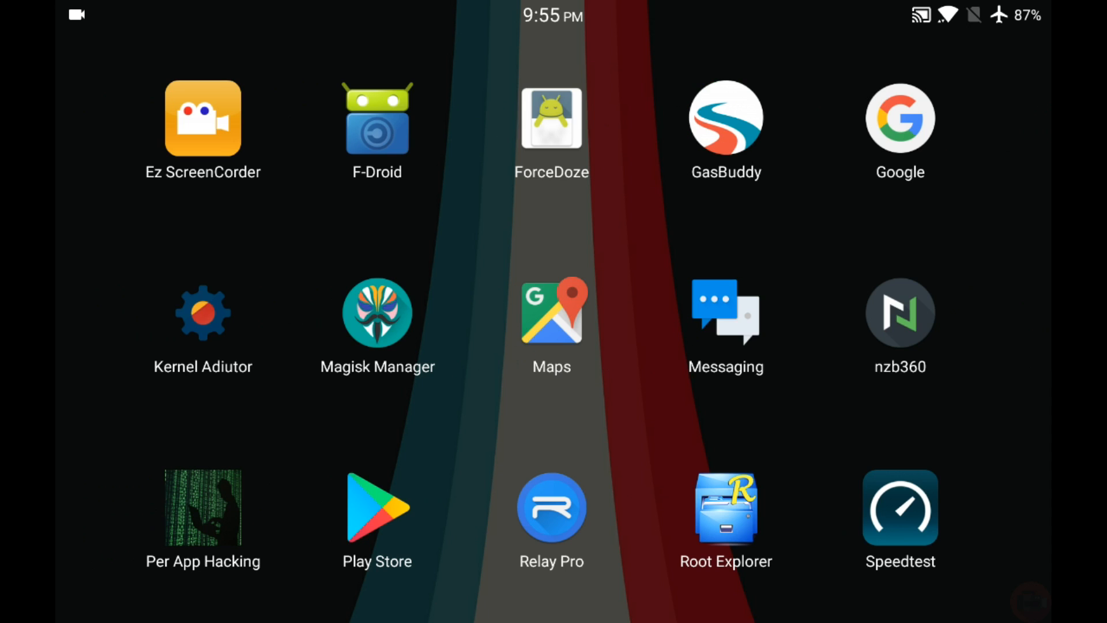
click(377, 508)
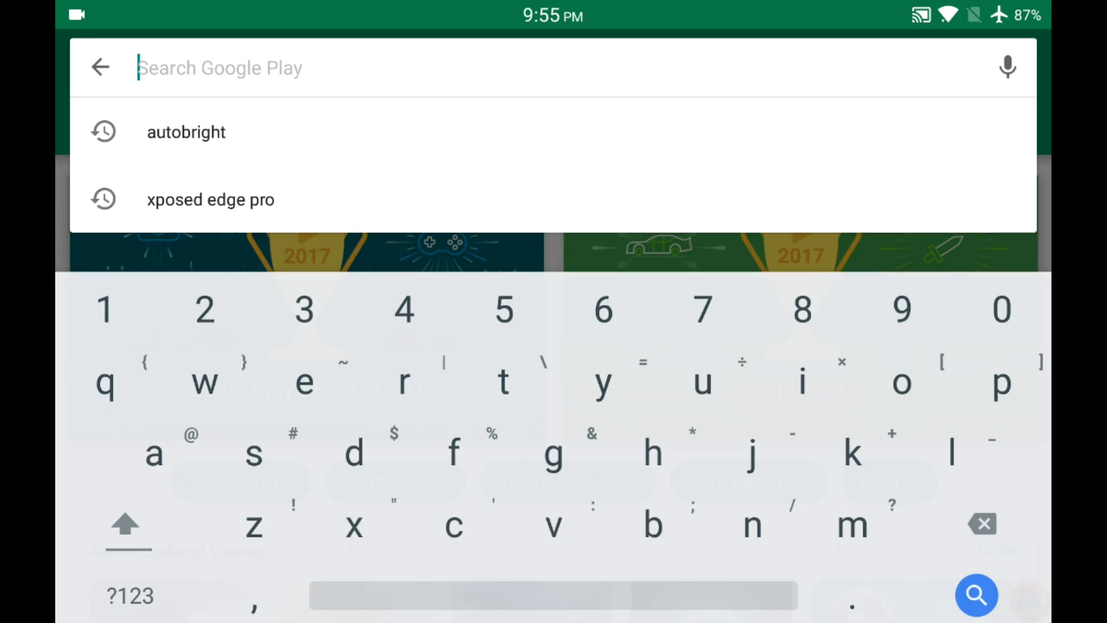
click(187, 131)
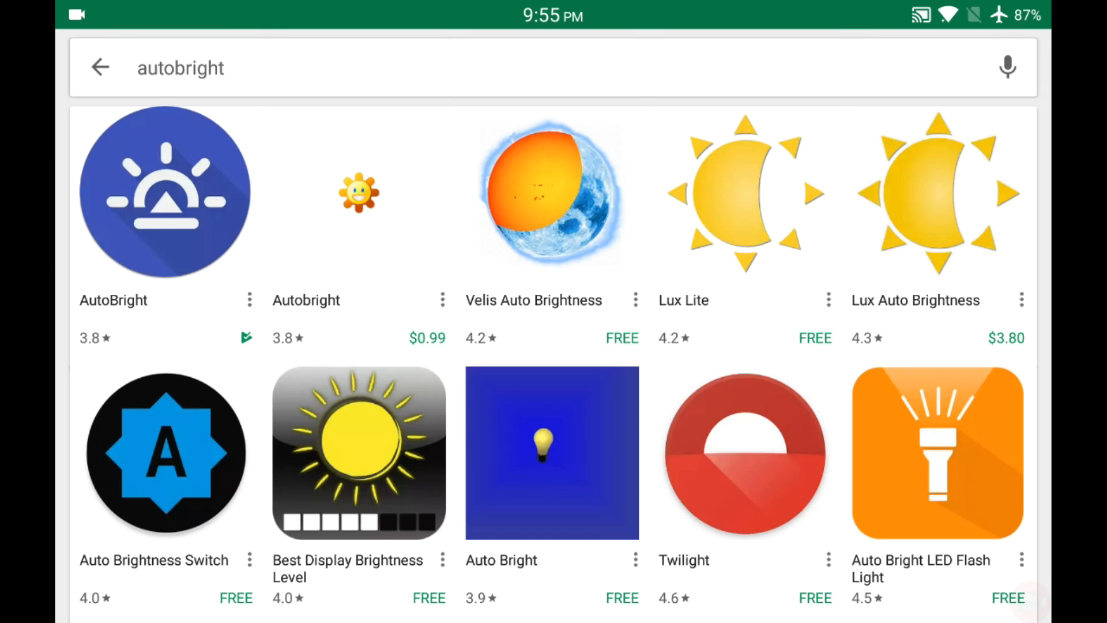
click(165, 193)
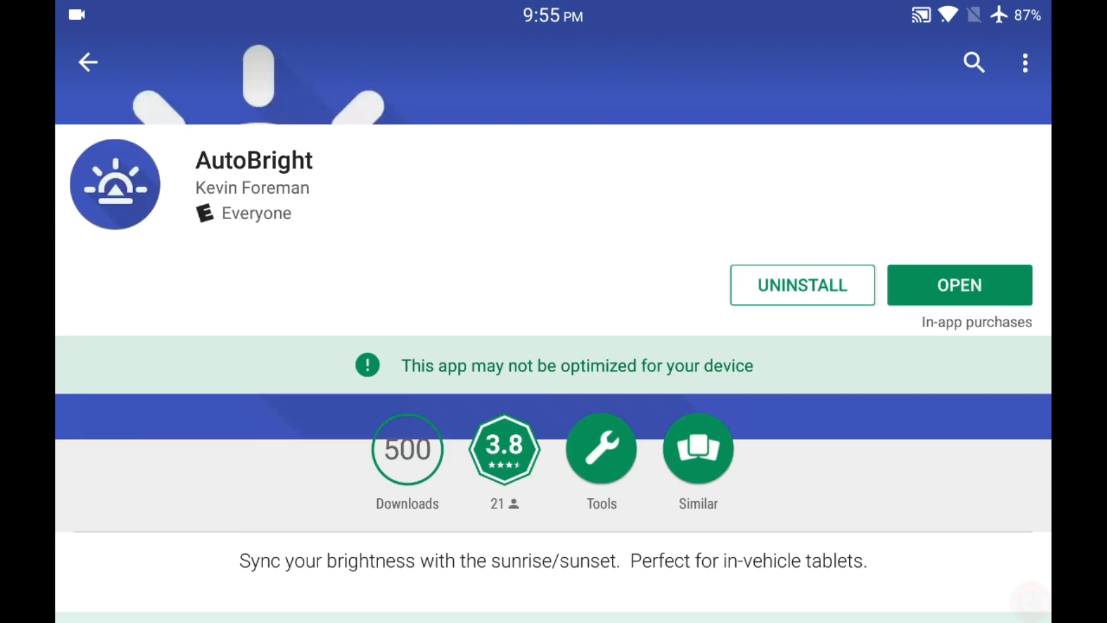
- Scroll the AutoBright listing to its What's New notes and screenshots
scroll(down, 3)
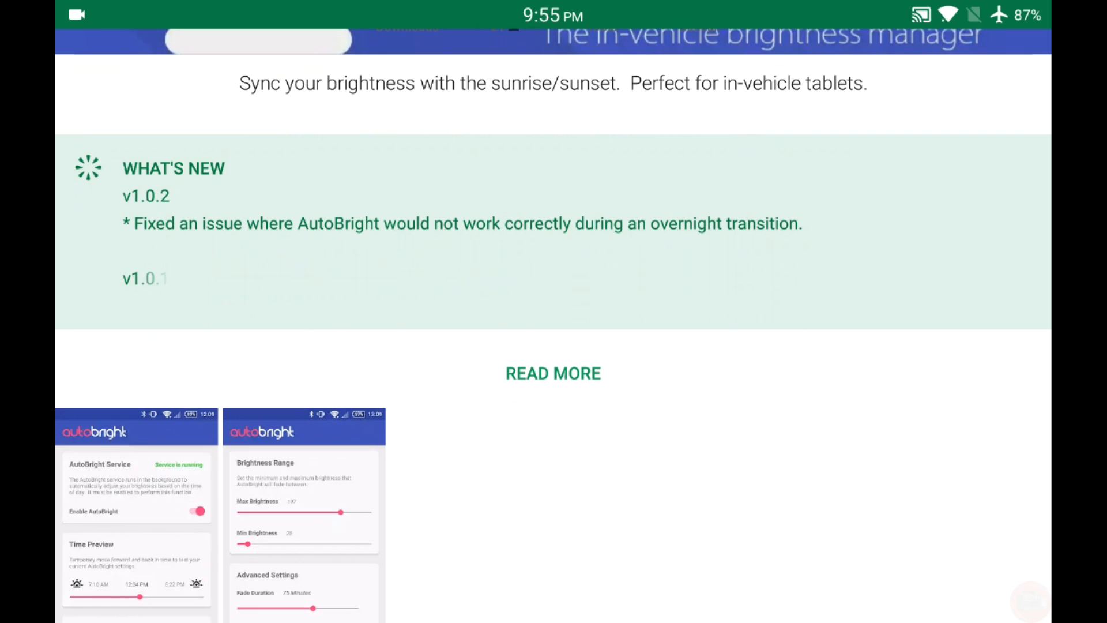
scroll(up, 3)
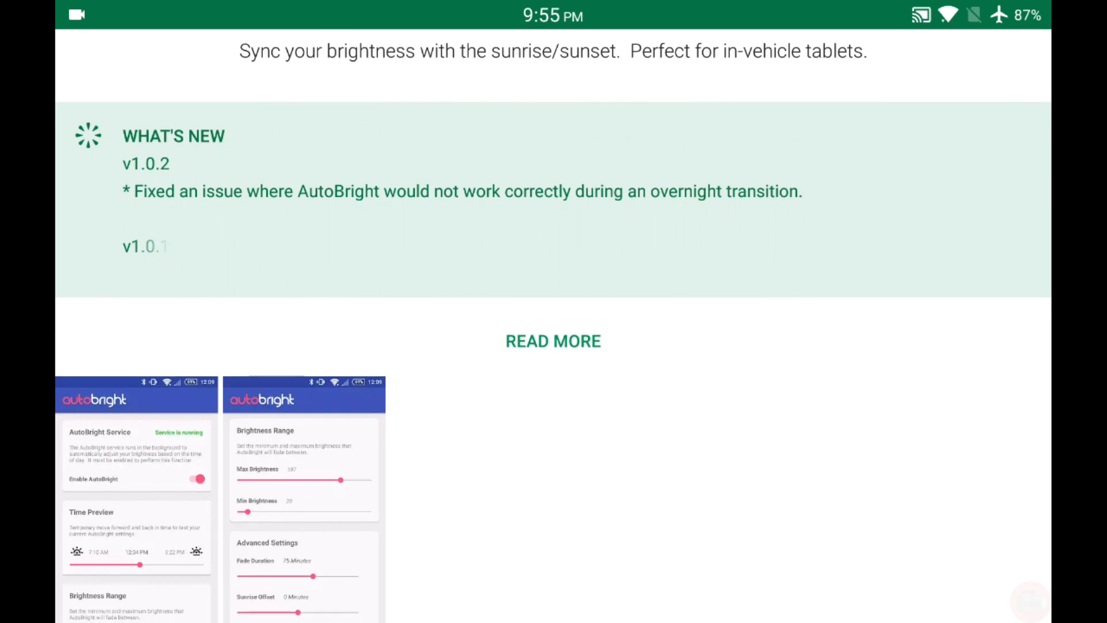
scroll(down, 3)
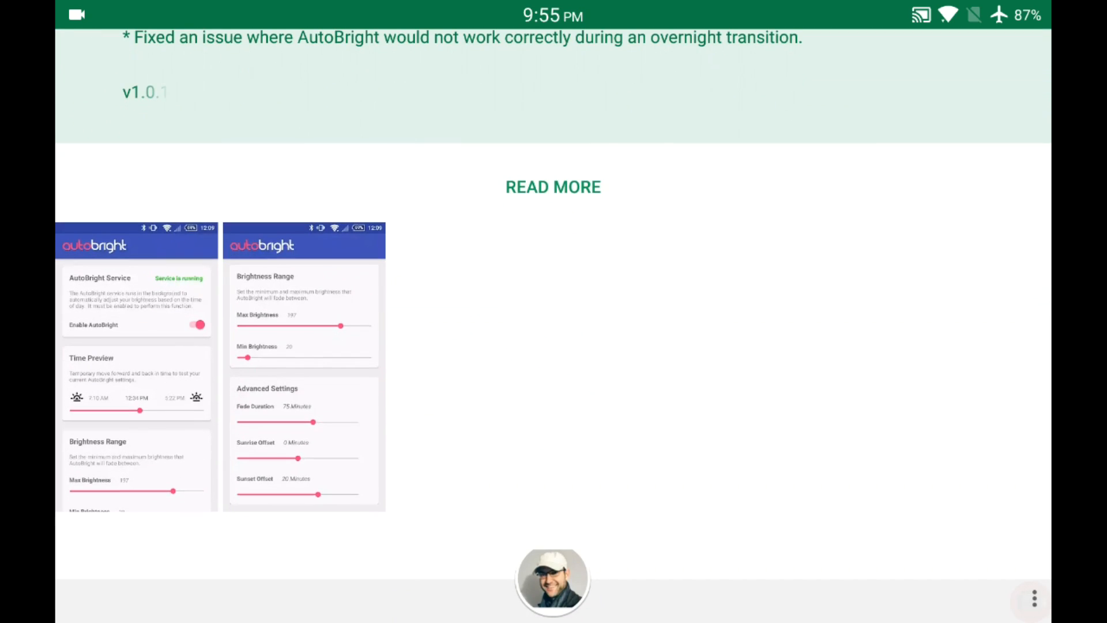